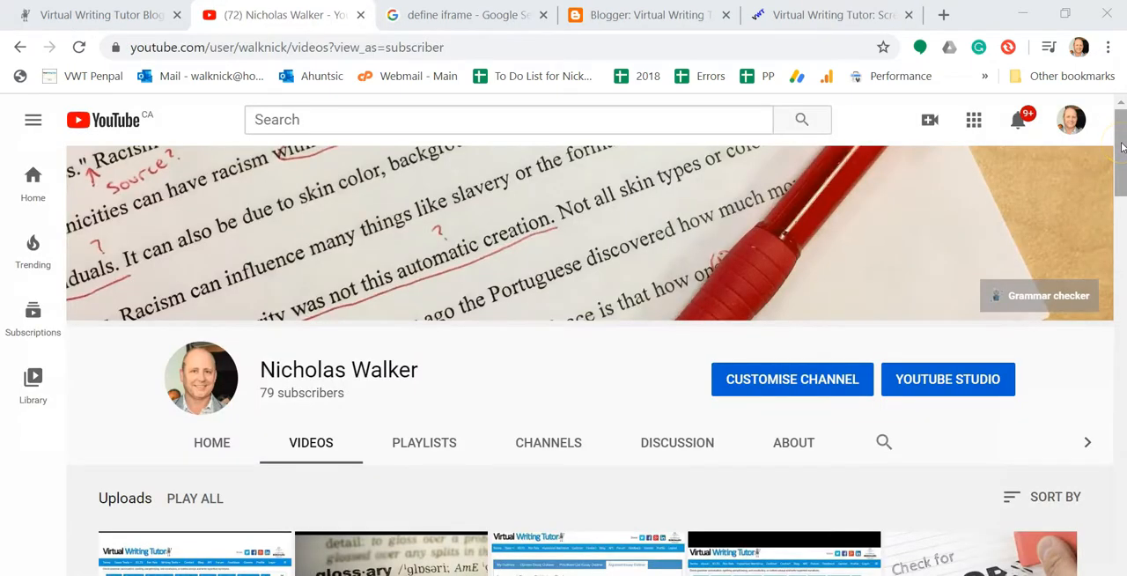
Step: Search YouTube for 'How to make a screencast'
scroll("down", 3)
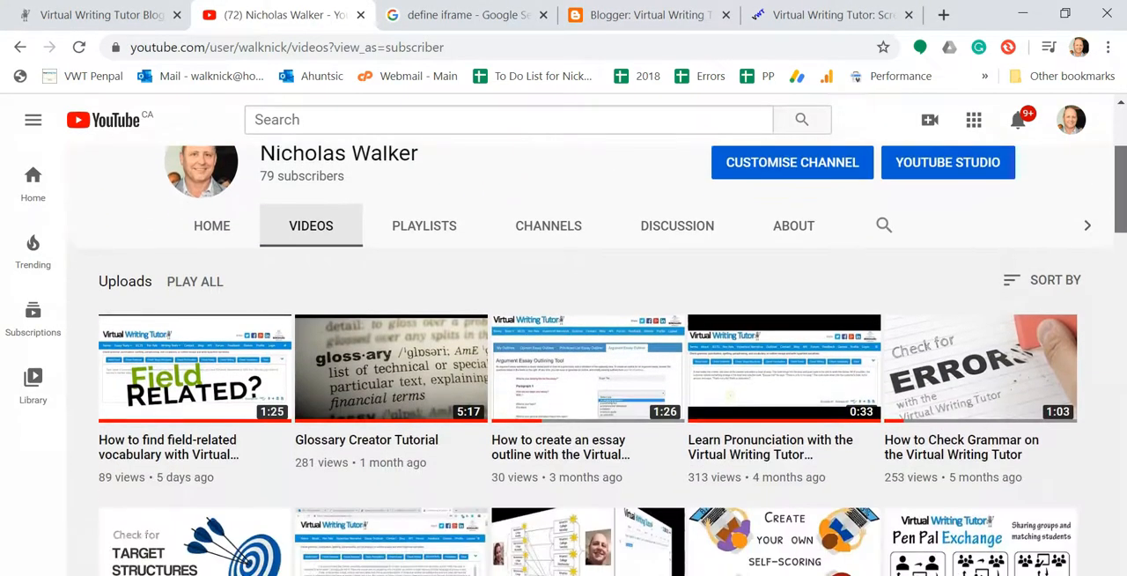
scroll("down", 3)
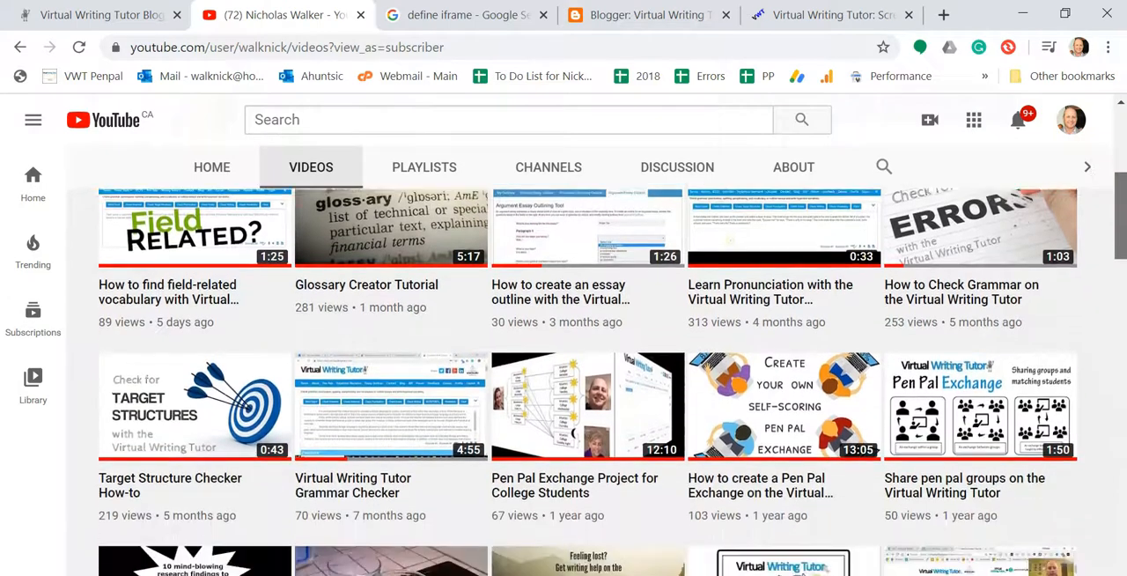
scroll("down", 3)
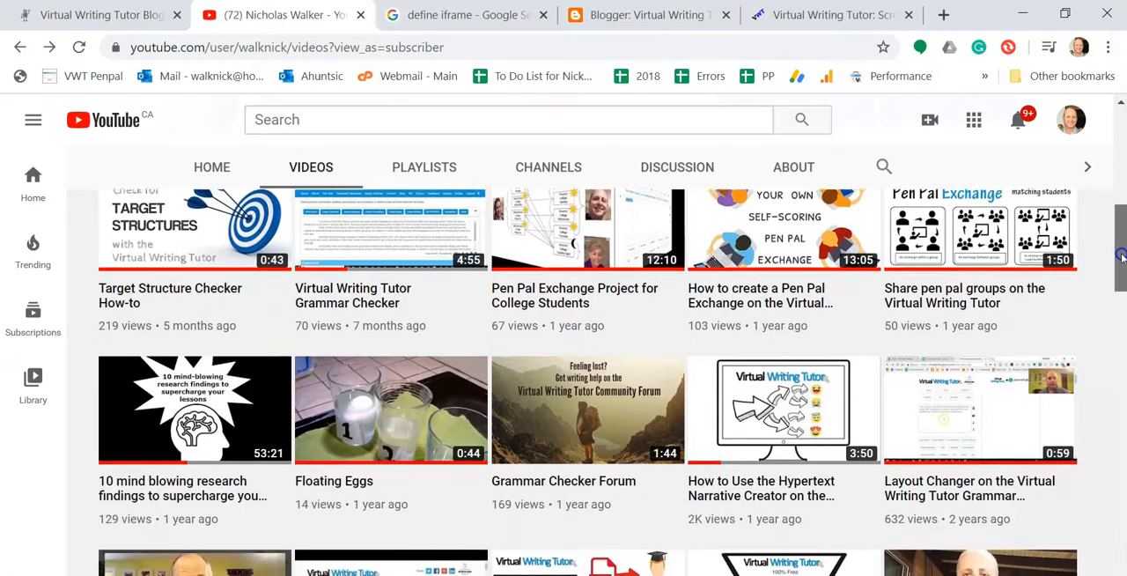
scroll("down", 3)
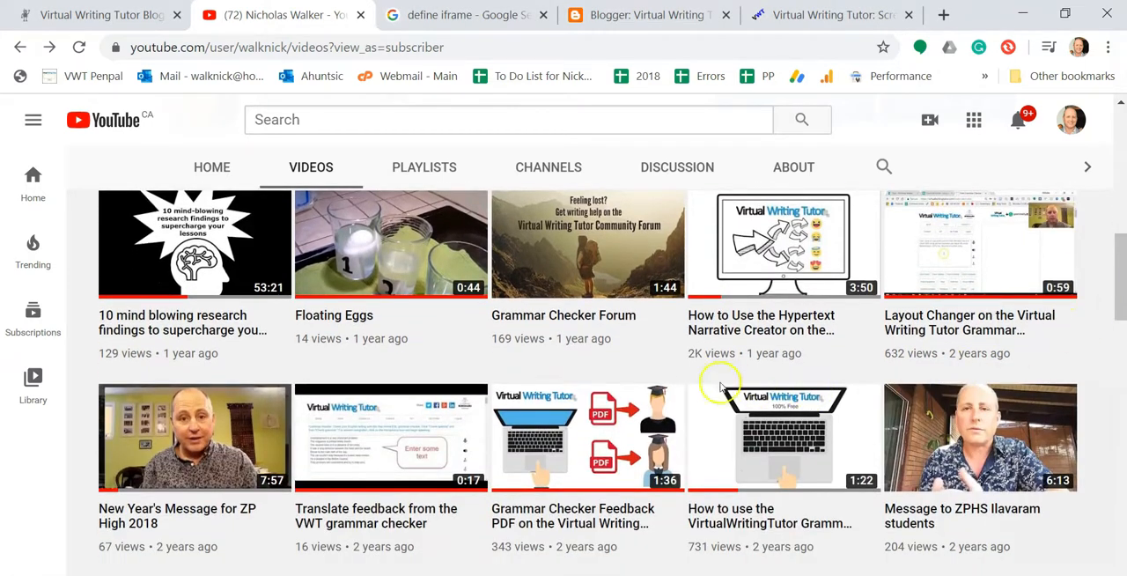
mouse_move(691, 364)
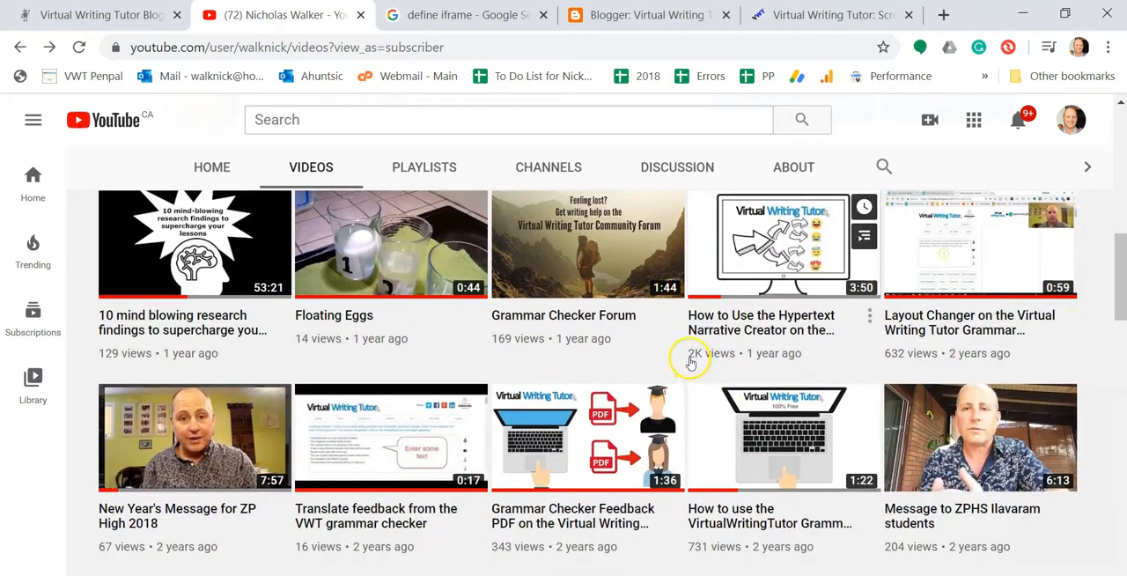
mouse_move(775, 359)
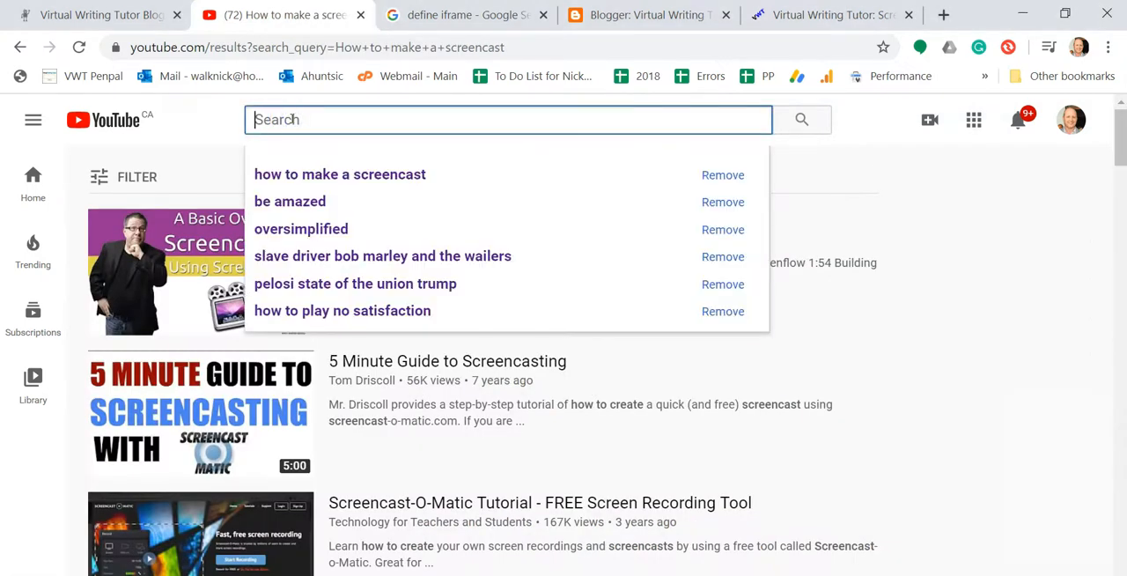
type("How to make a screencast")
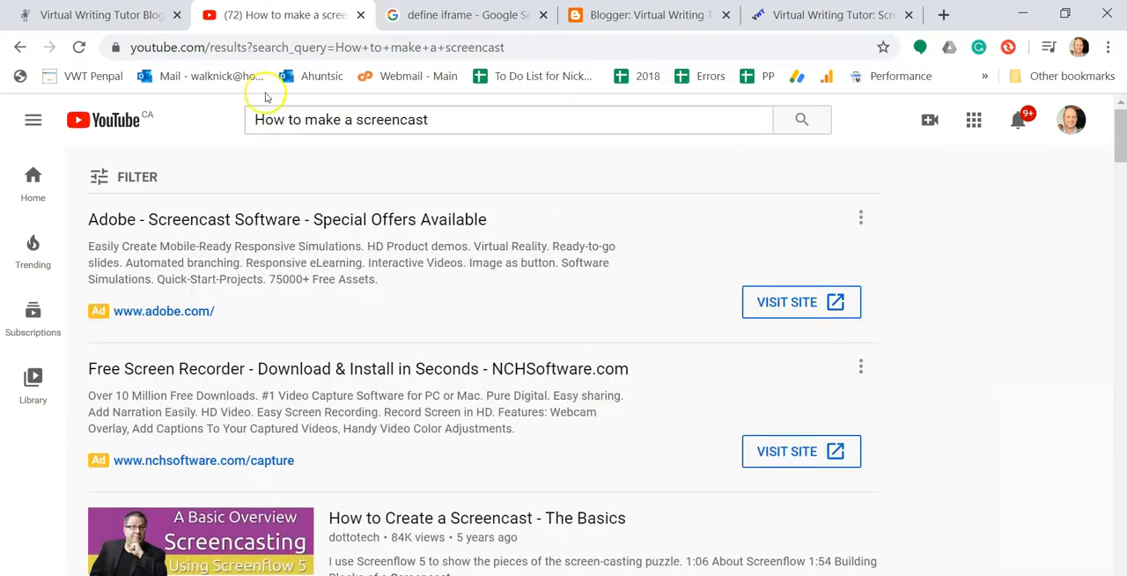
Step: Browse the search results, then search for 'Bad screencast'
scroll("down", 3)
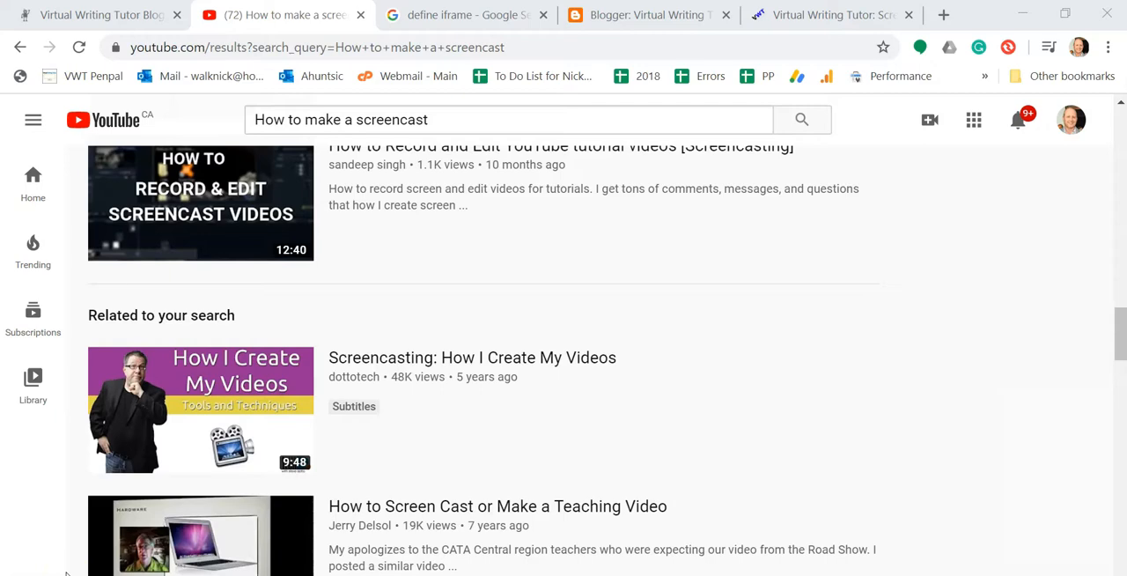
scroll("down", 3)
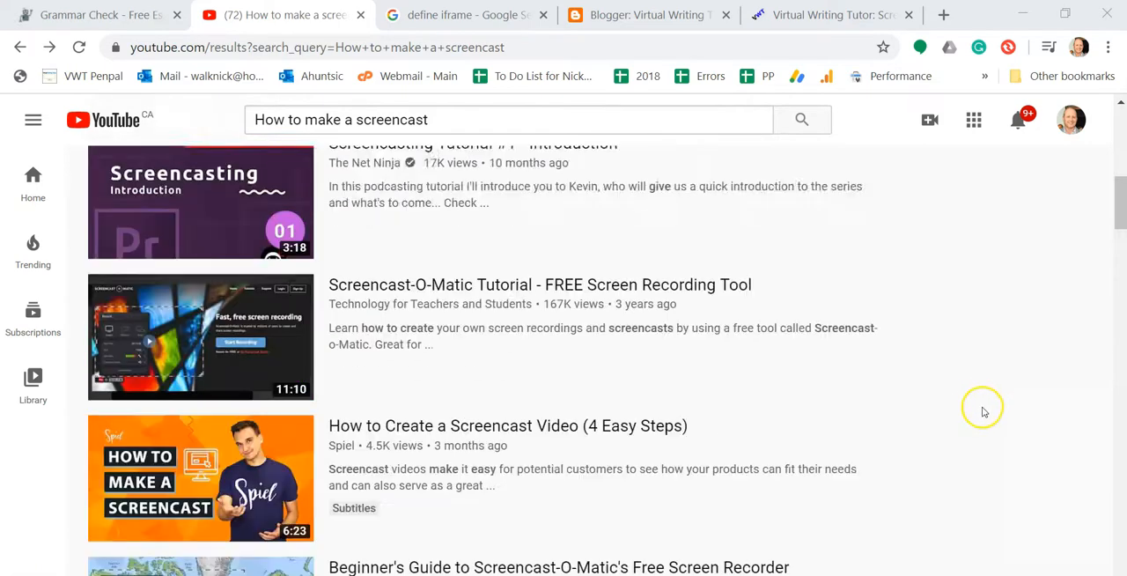
scroll("down", 3)
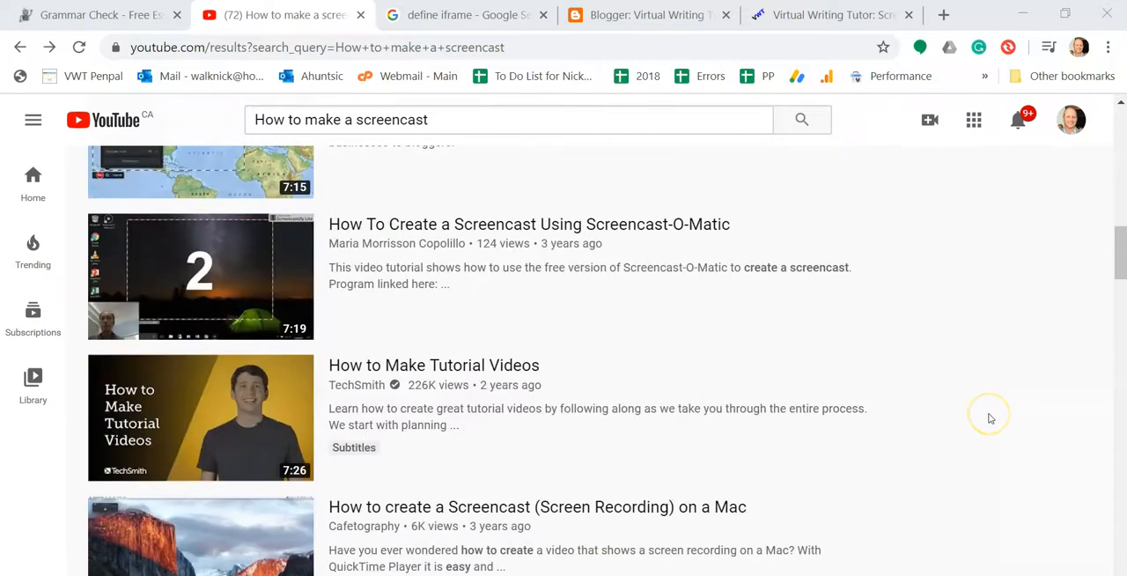
scroll("down", 3)
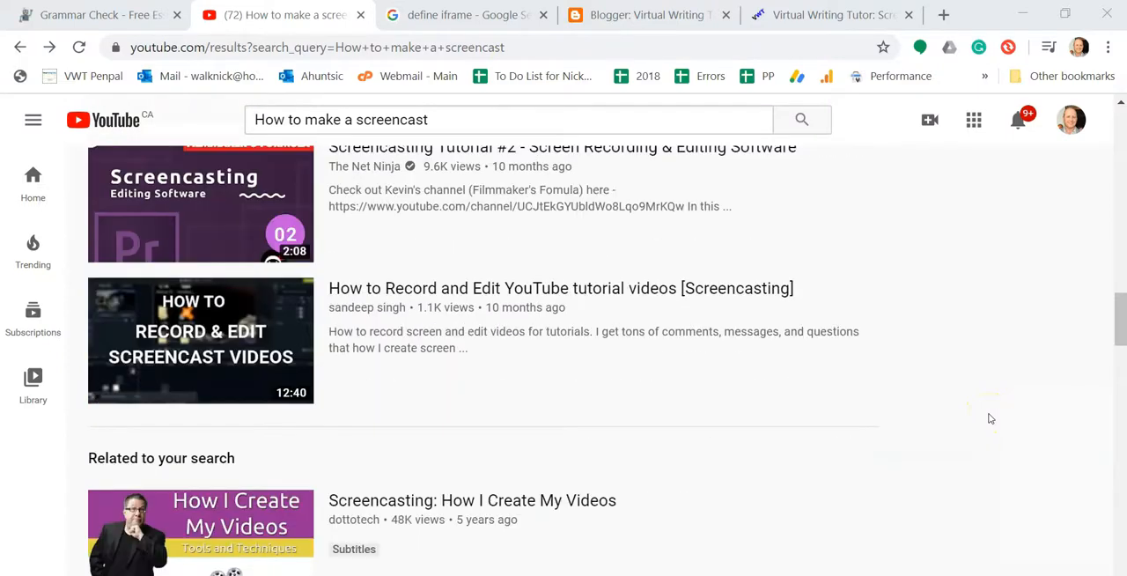
scroll("down", 3)
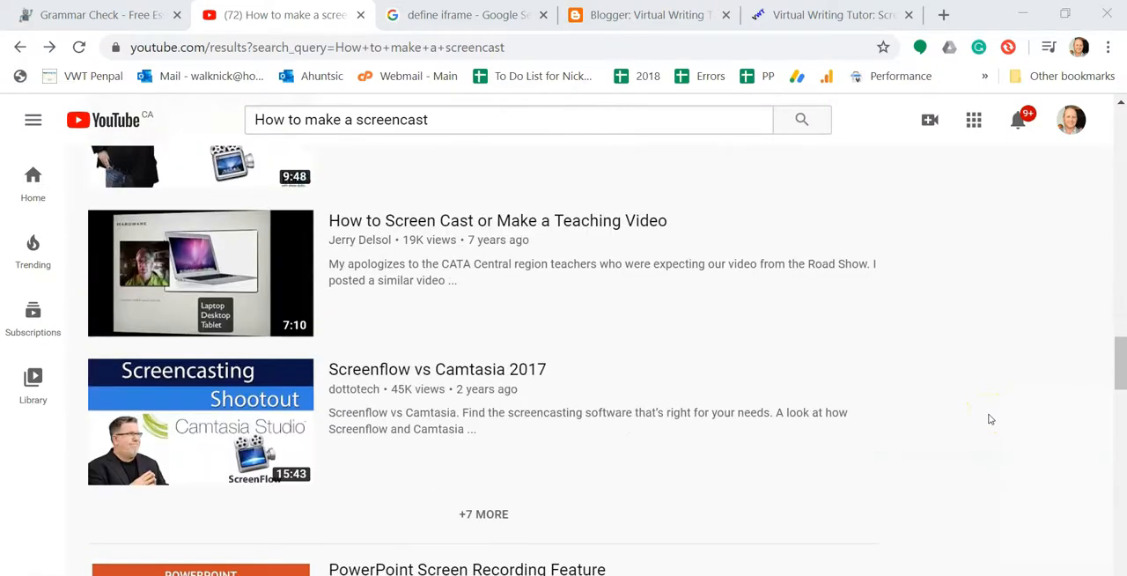
scroll("down", 3)
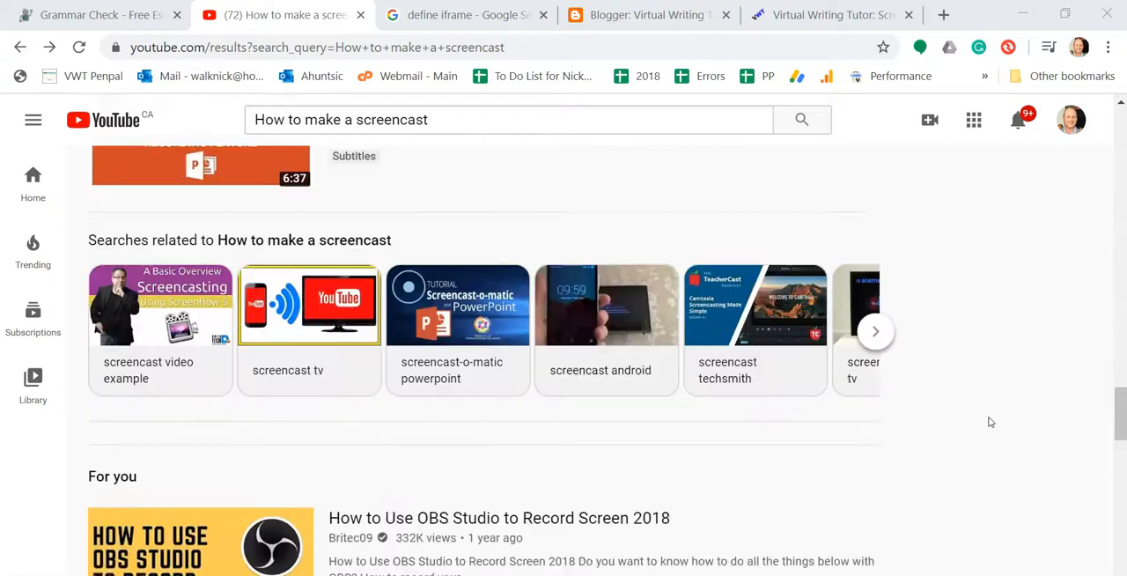
scroll("down", 3)
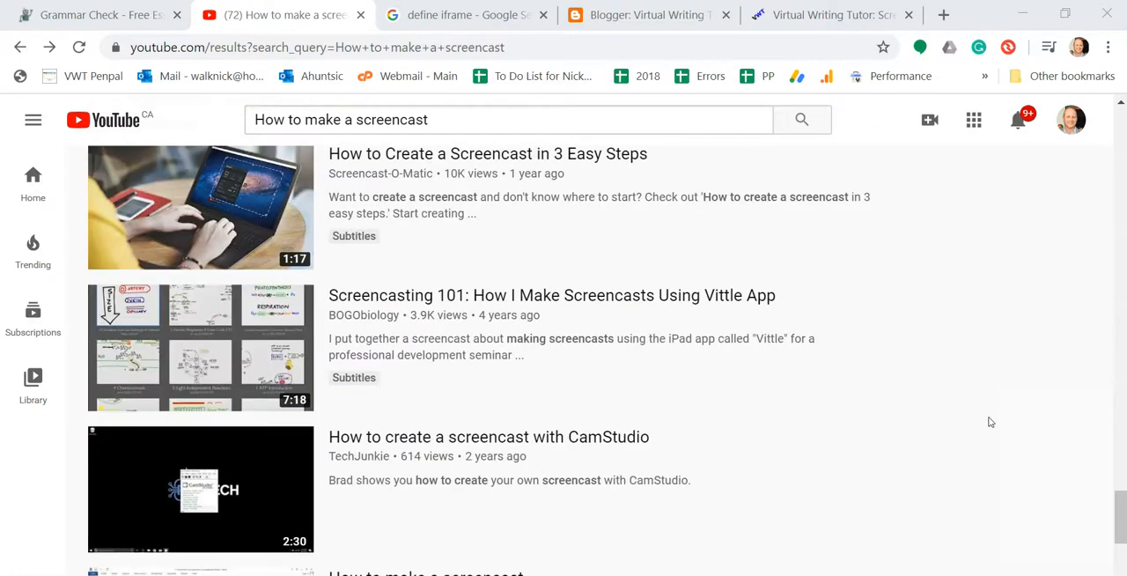
scroll("down", 3)
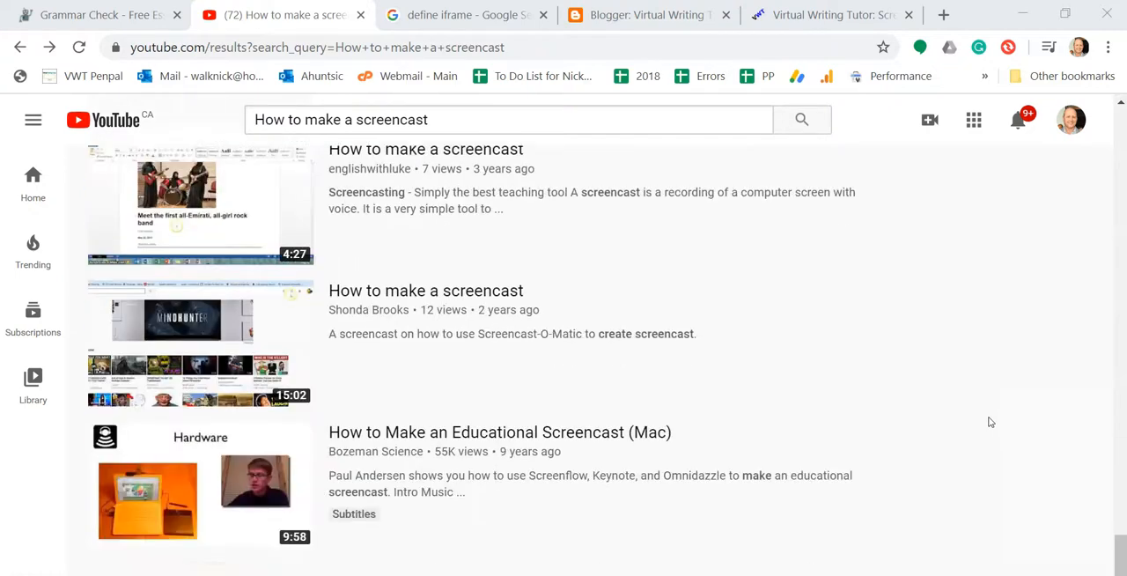
scroll("down", 3)
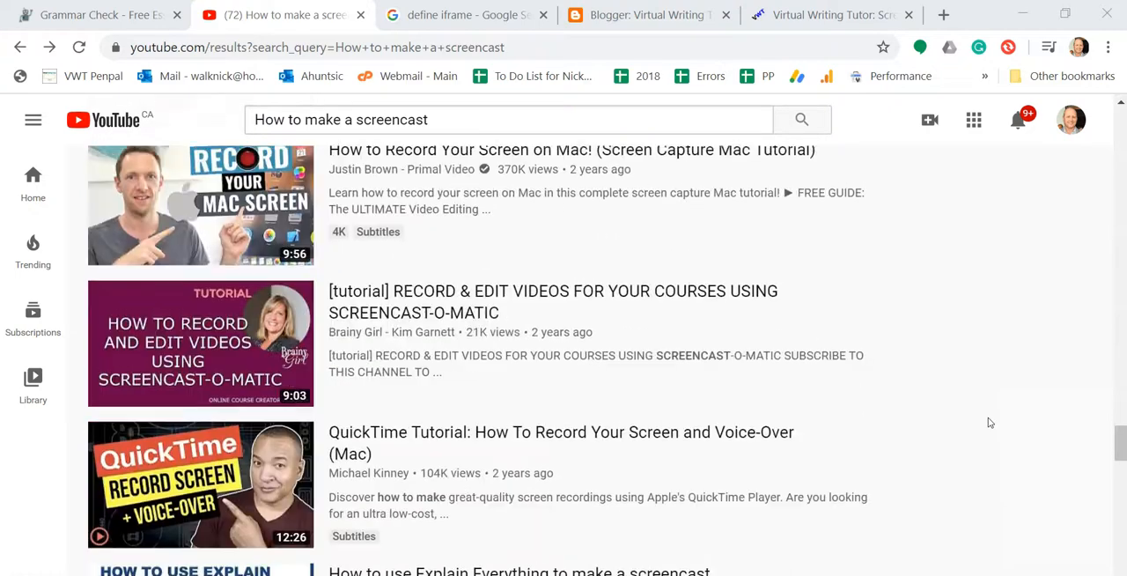
type("Bad screencast")
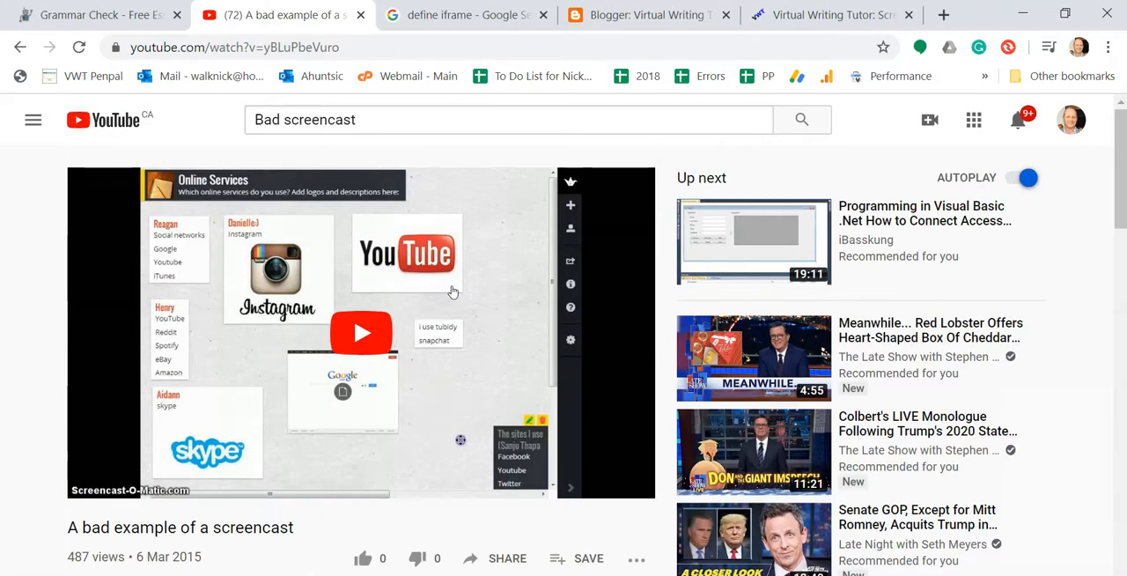
Step: Play the 'A bad example of a screencast' video, then pause it
left_click(361, 333)
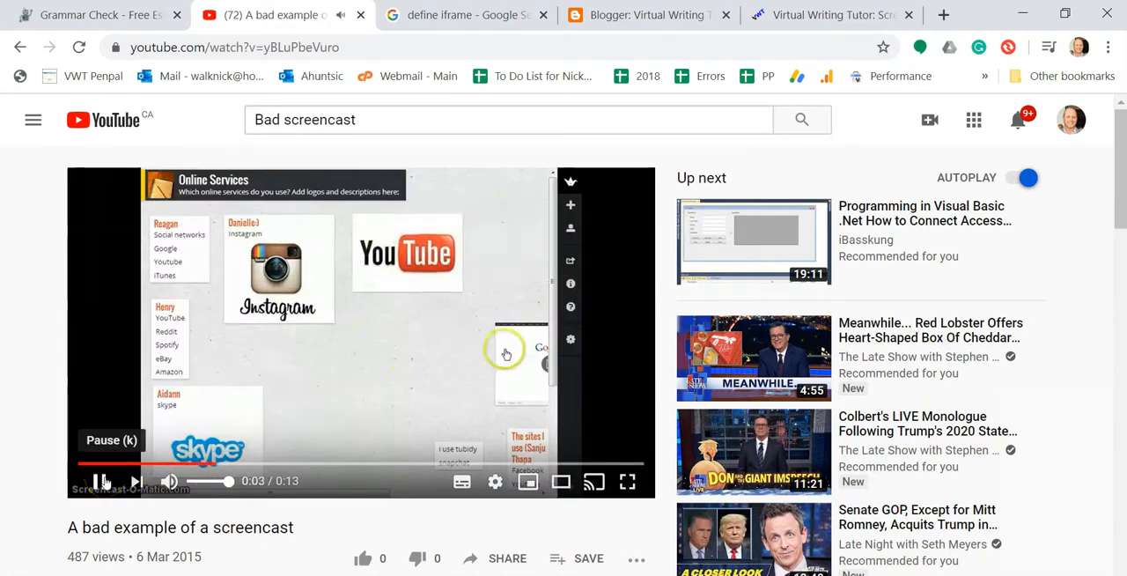
left_click(99, 481)
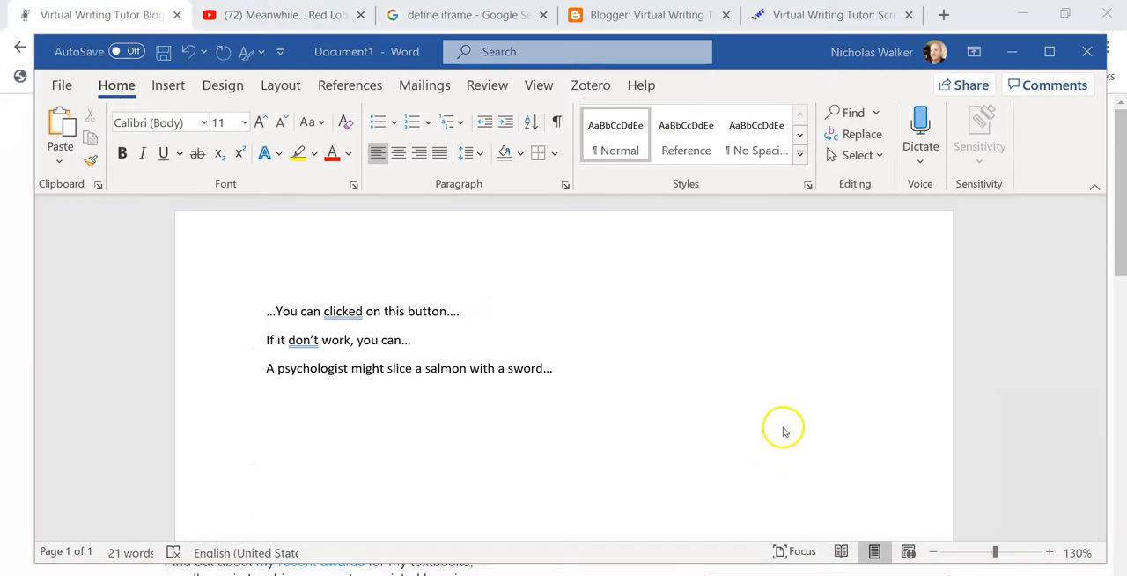
Step: Minimize the Word script and load VirtualWritingTutor.com in the browser
left_click(100, 15)
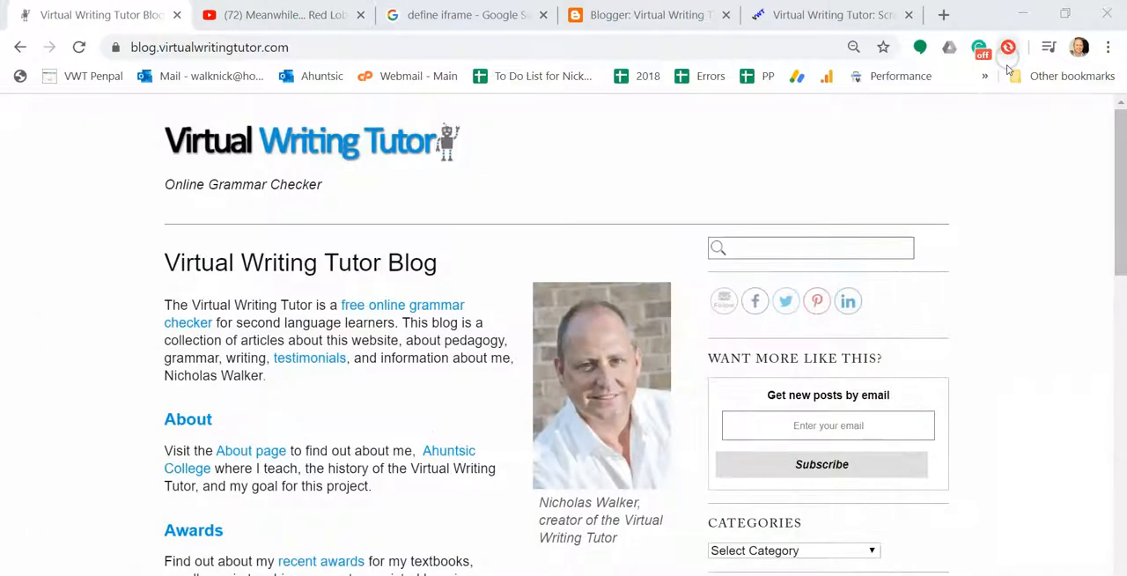
mouse_move(981, 162)
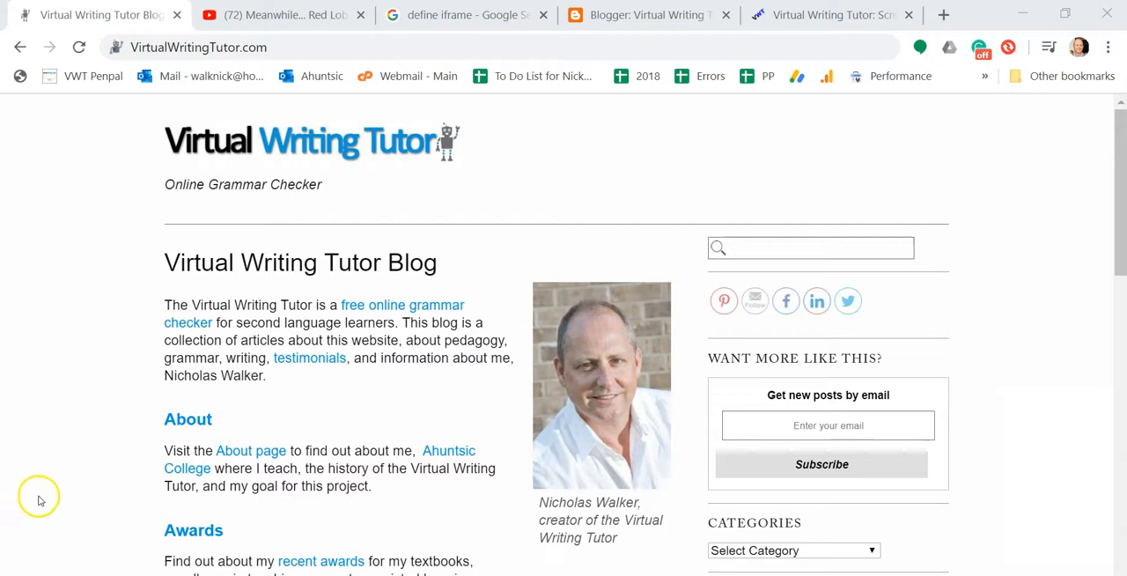
left_click(198, 47)
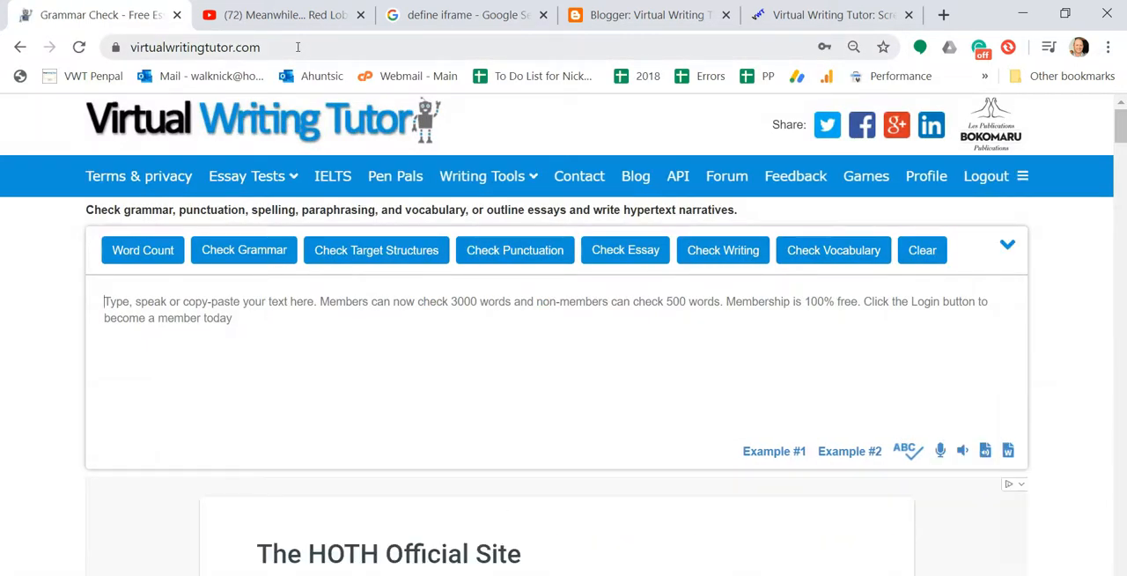
Step: Log out and back in, then go to Writing Tools > Screencast Script Creator
left_click(985, 175)
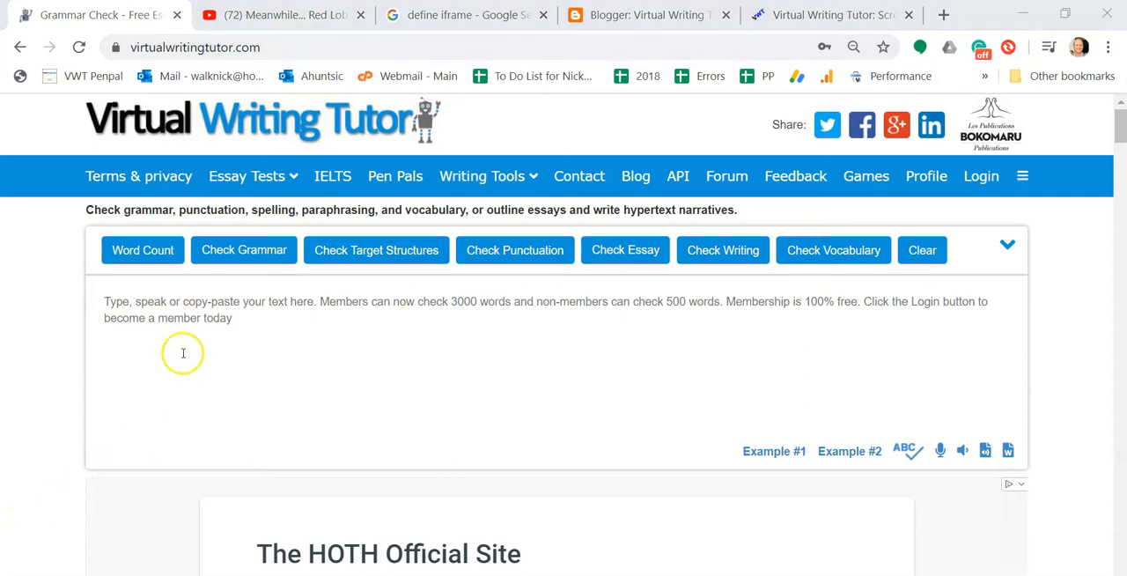
mouse_move(261, 129)
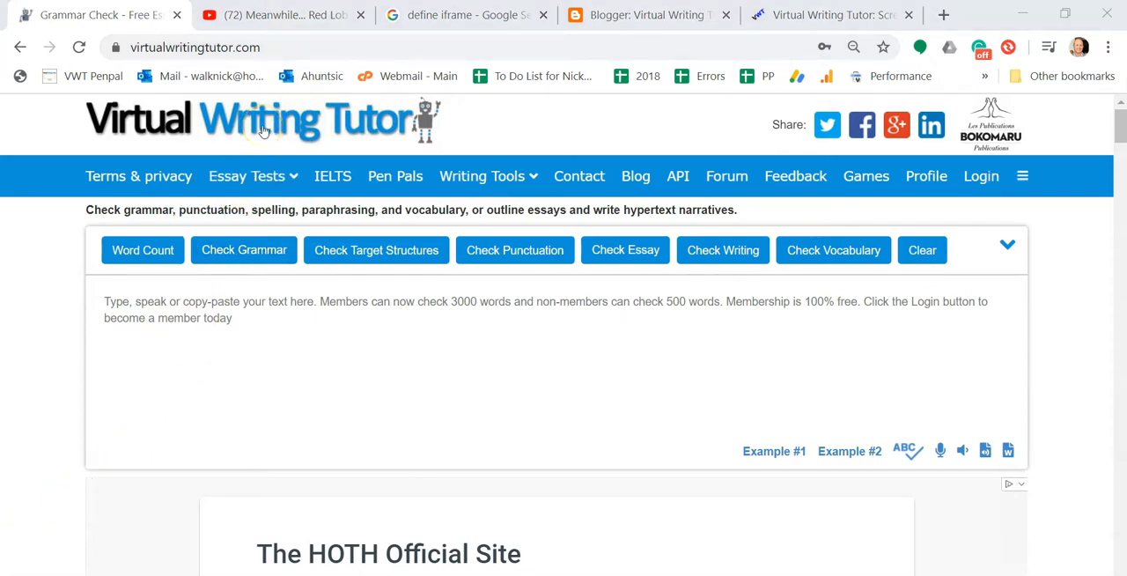
mouse_move(333, 176)
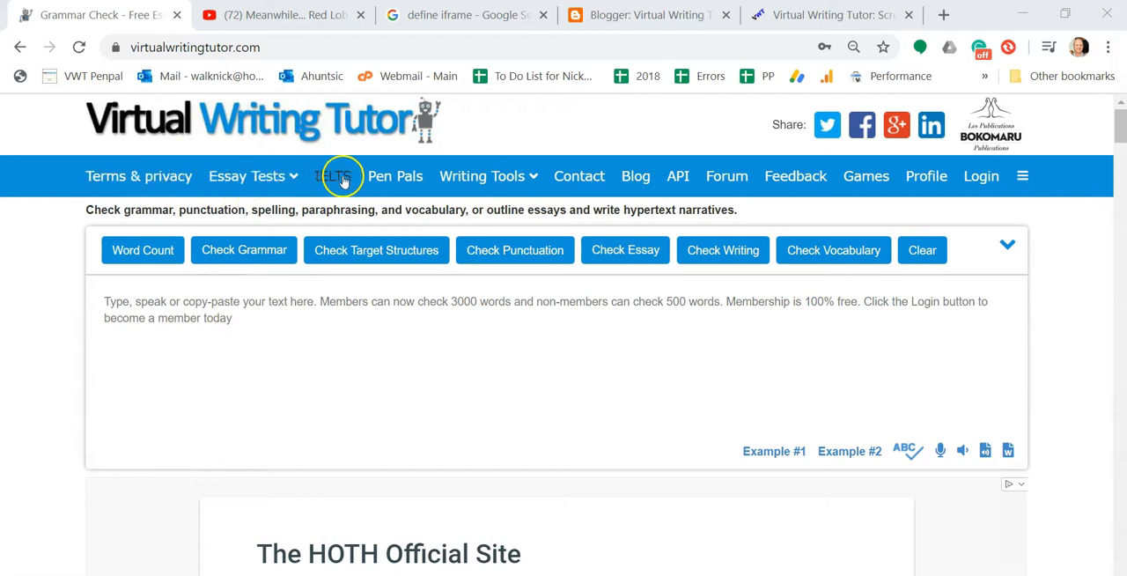
mouse_move(784, 157)
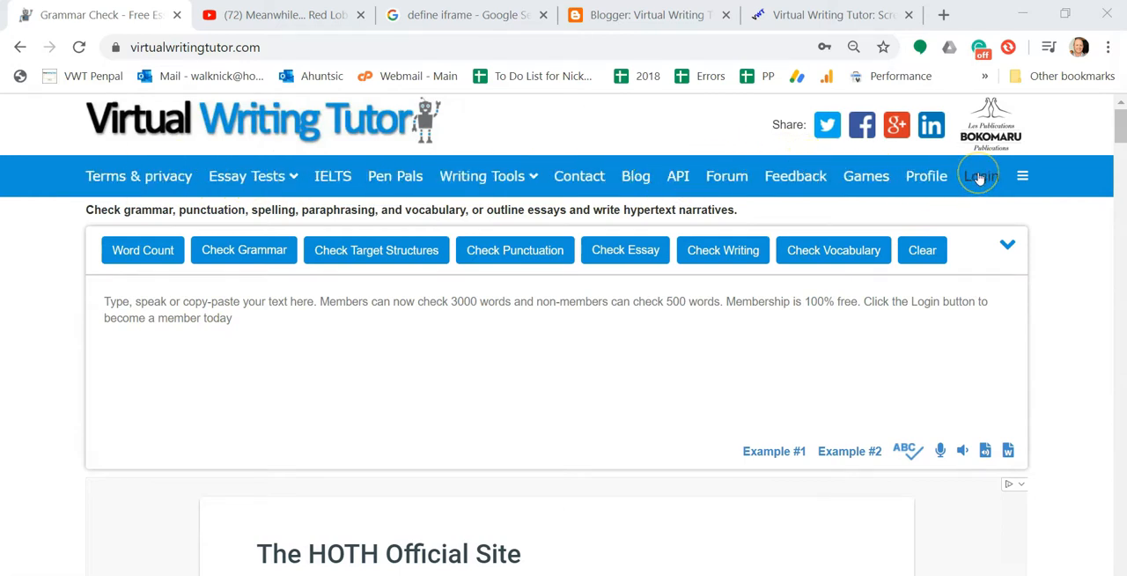
left_click(979, 175)
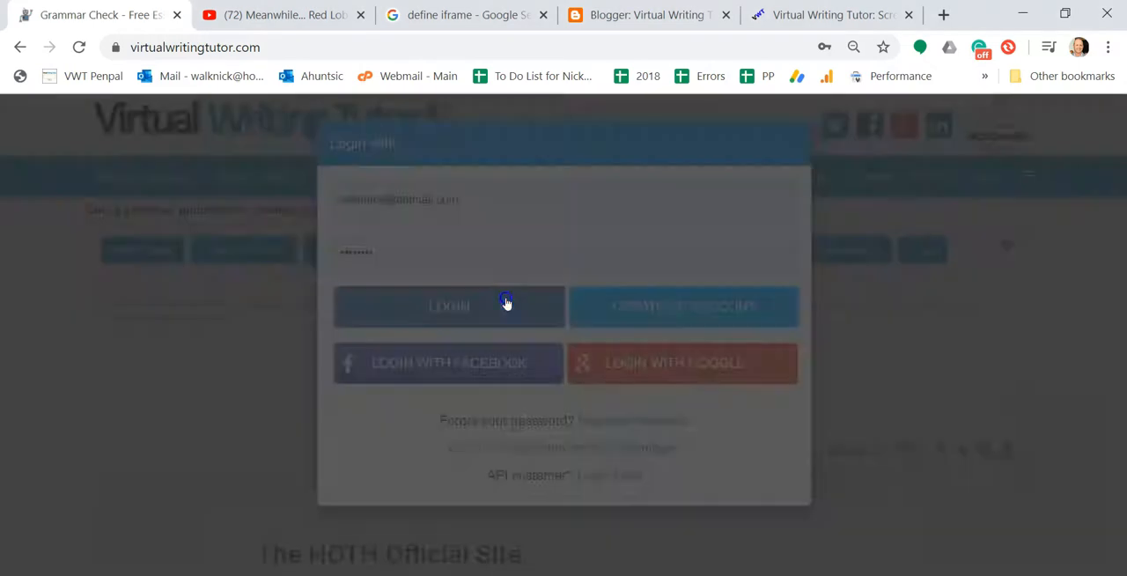
left_click(448, 306)
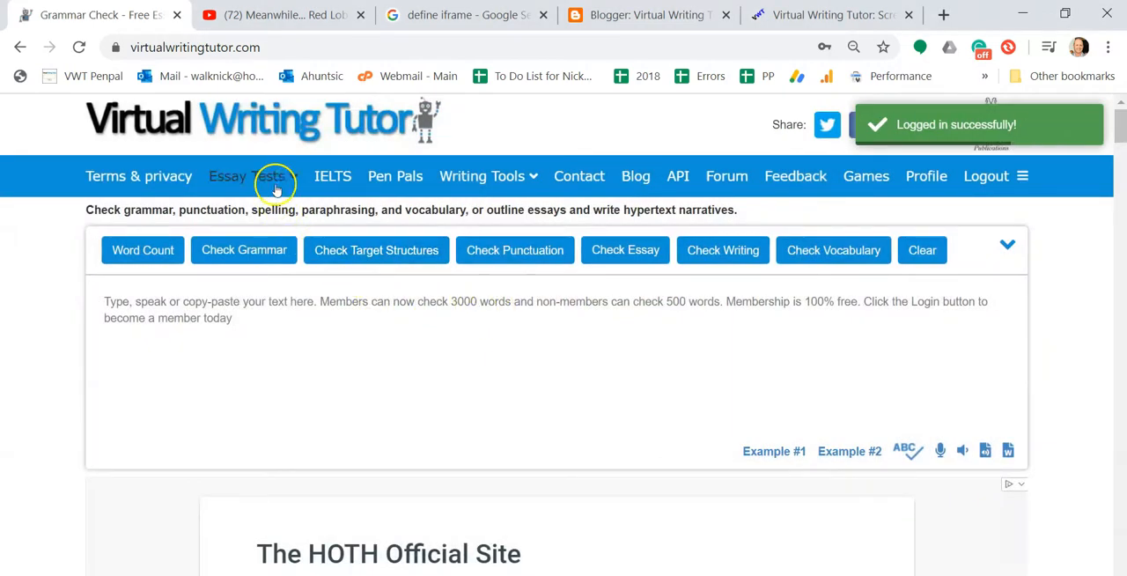
left_click(481, 175)
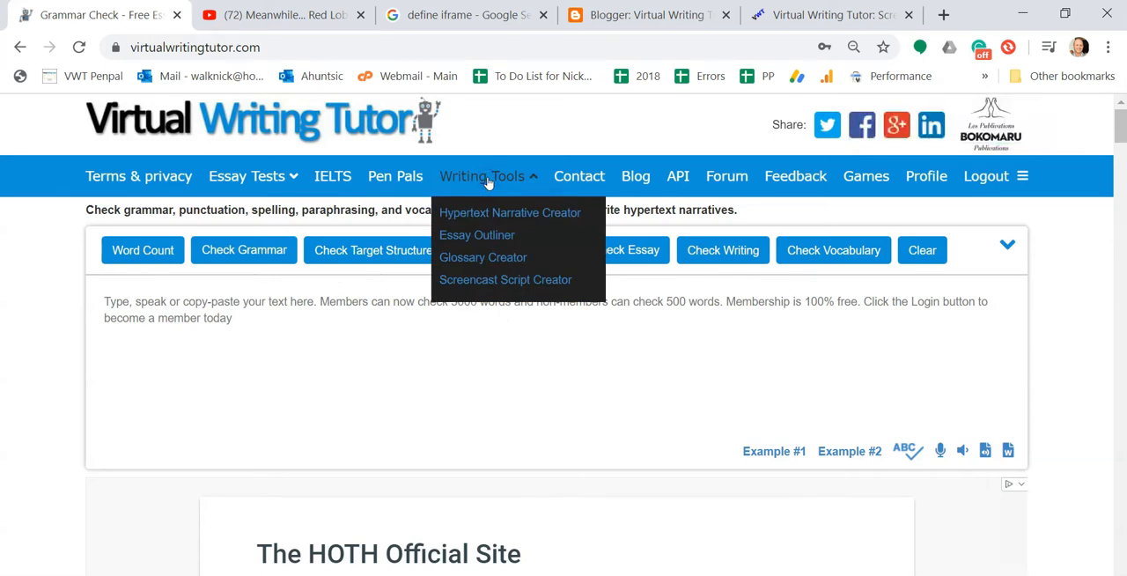
mouse_move(493, 264)
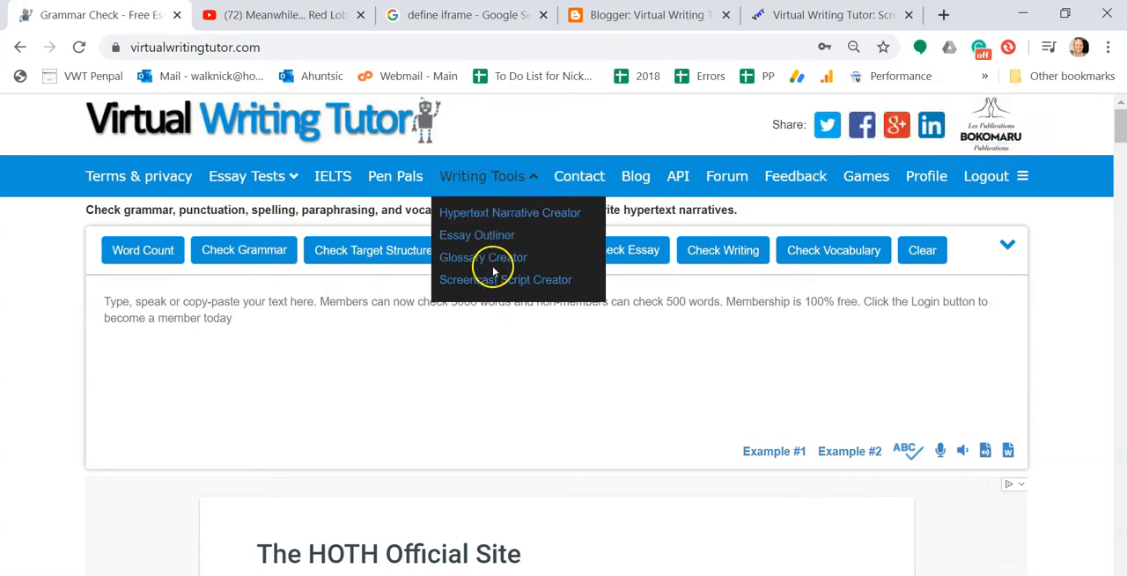
left_click(505, 279)
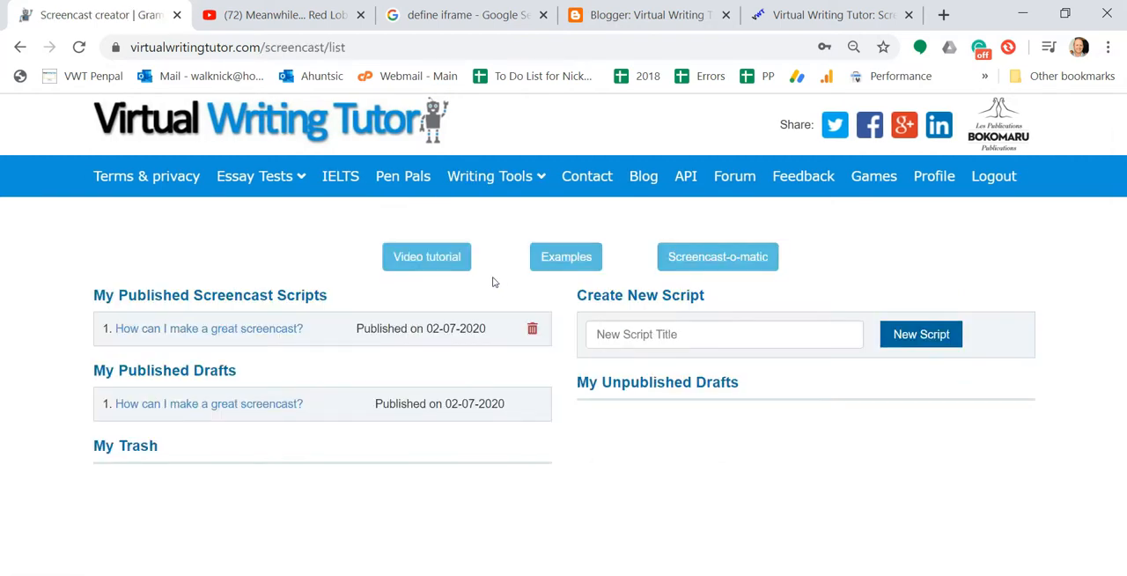
Step: Open Screencast-O-Matic in a new tab and return to the script creator
left_click(724, 333)
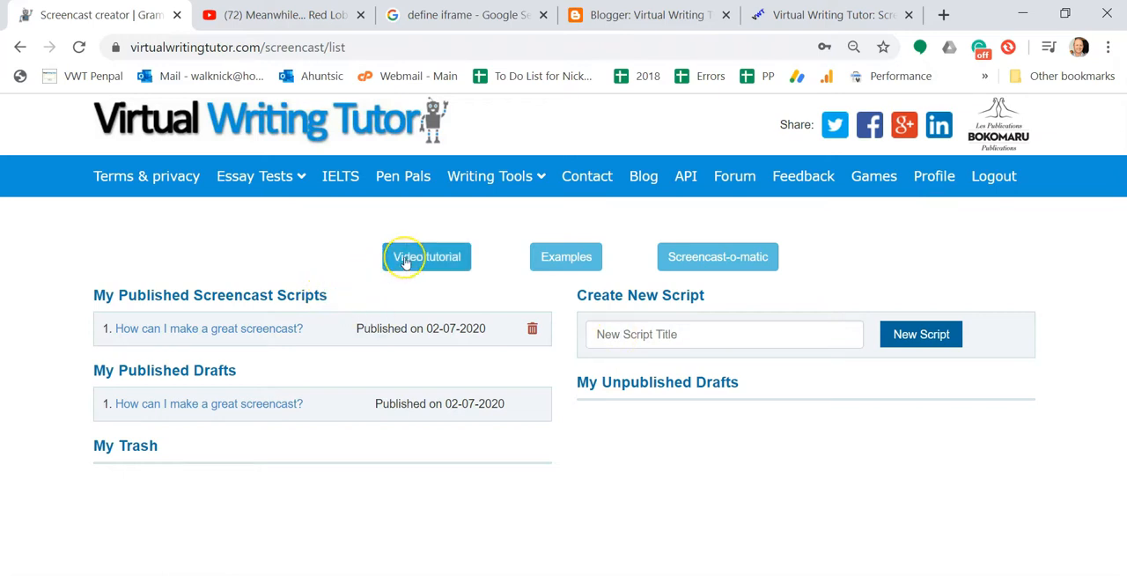
mouse_move(555, 269)
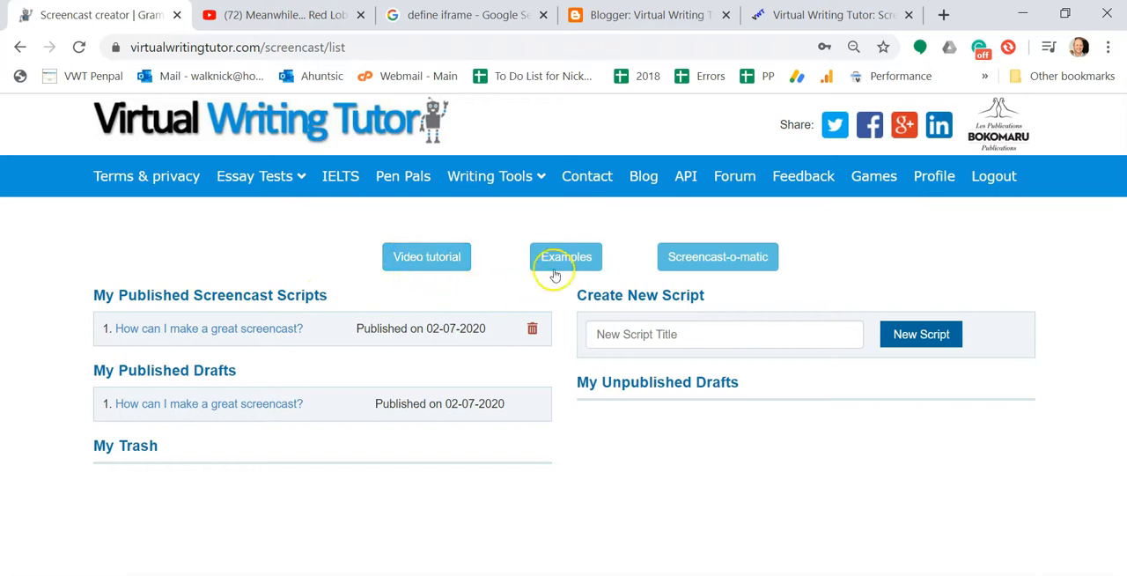
mouse_move(661, 301)
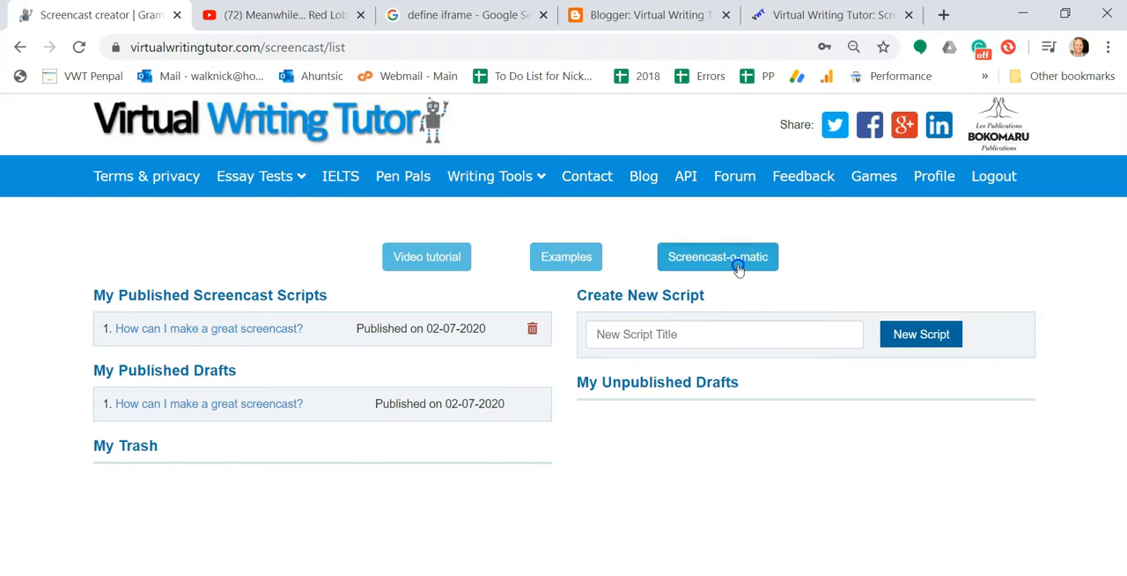
left_click(716, 256)
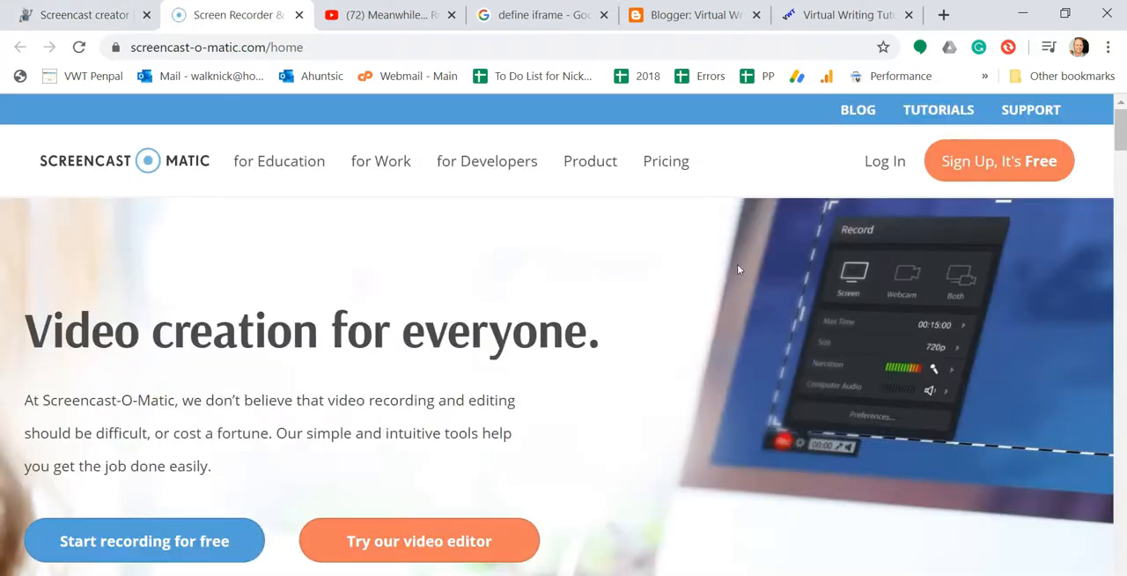
mouse_move(828, 222)
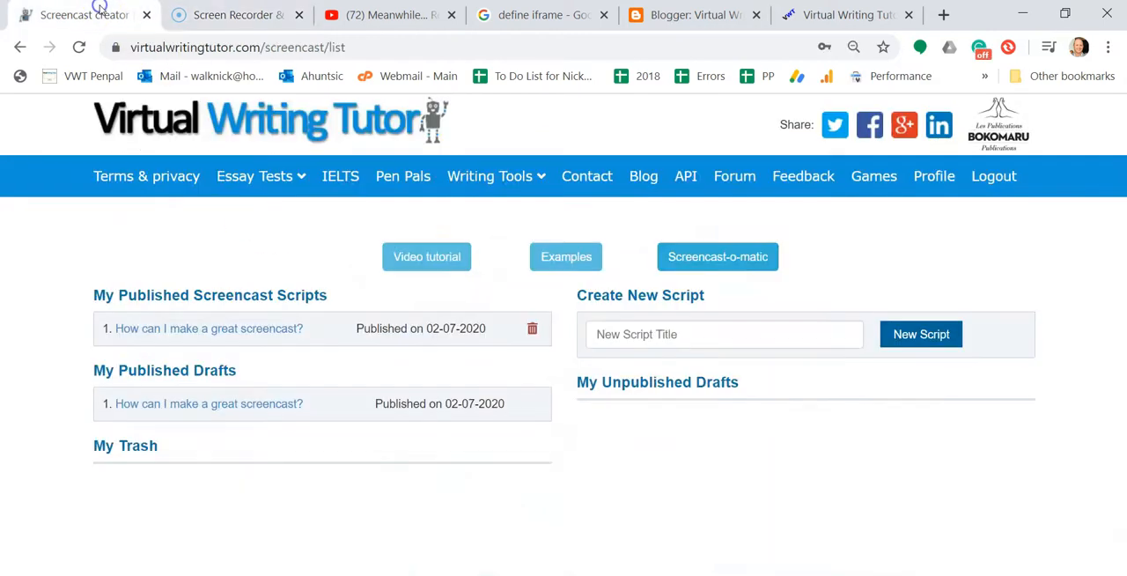
left_click(723, 334)
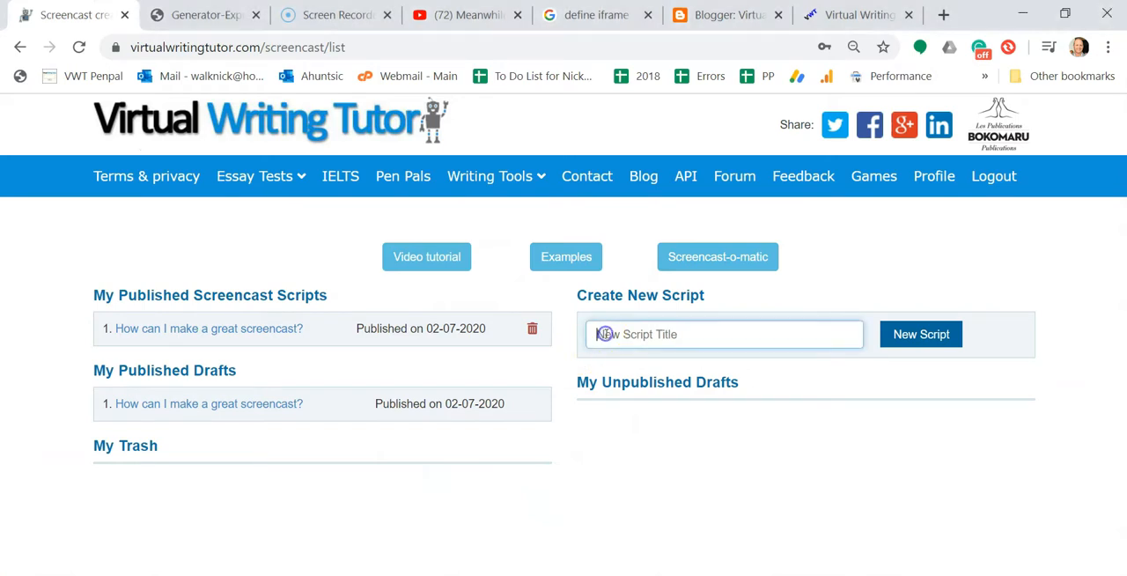
Step: Create a new script titled 'How can I learn vocabulary fast?'
type("How can I learn vocabulary fast?")
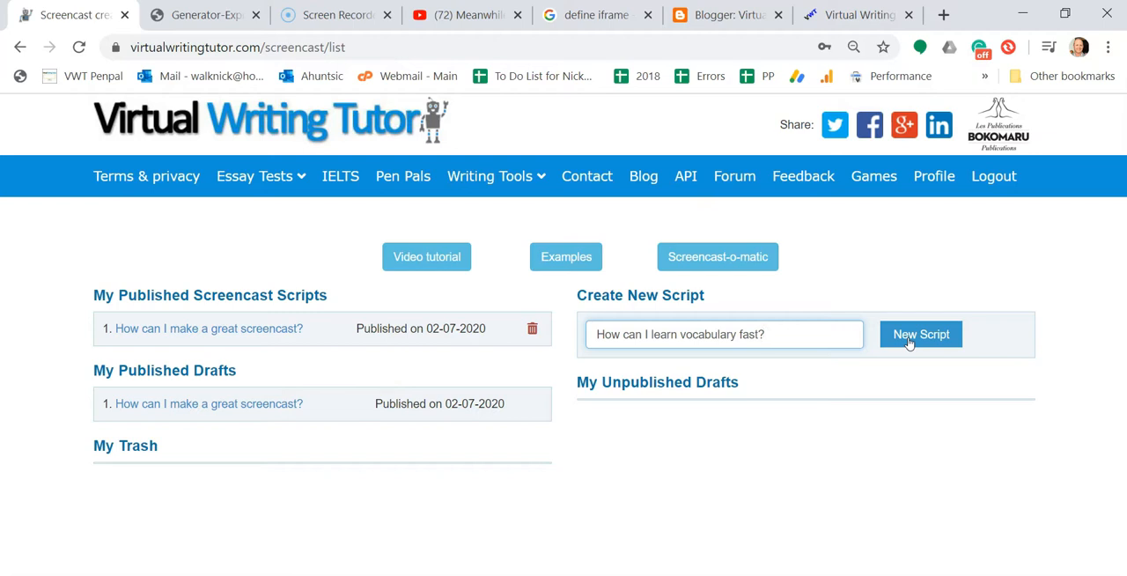
left_click(724, 333)
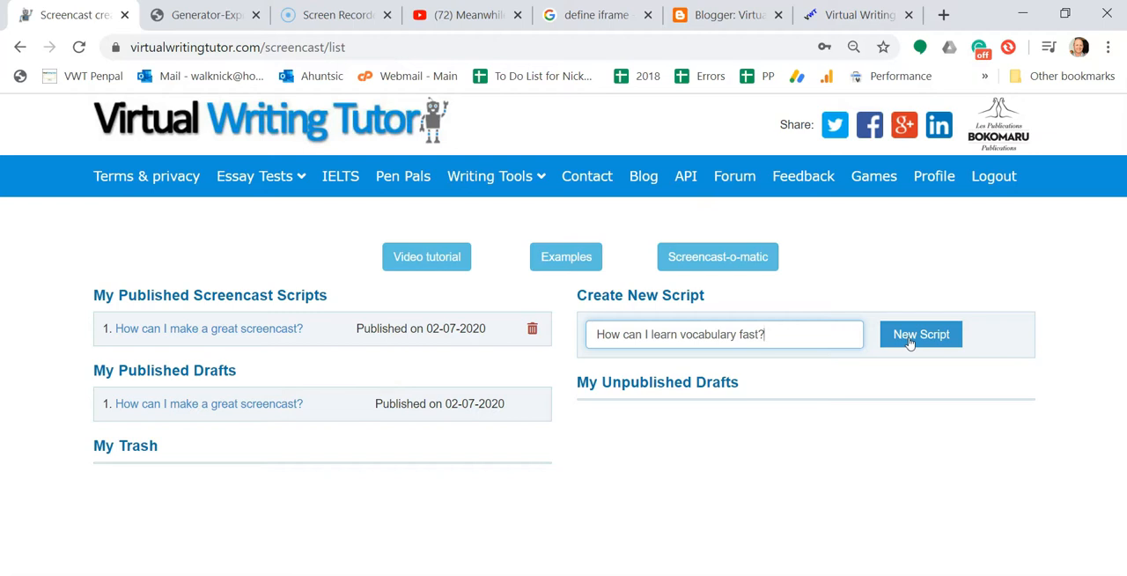
left_click(921, 334)
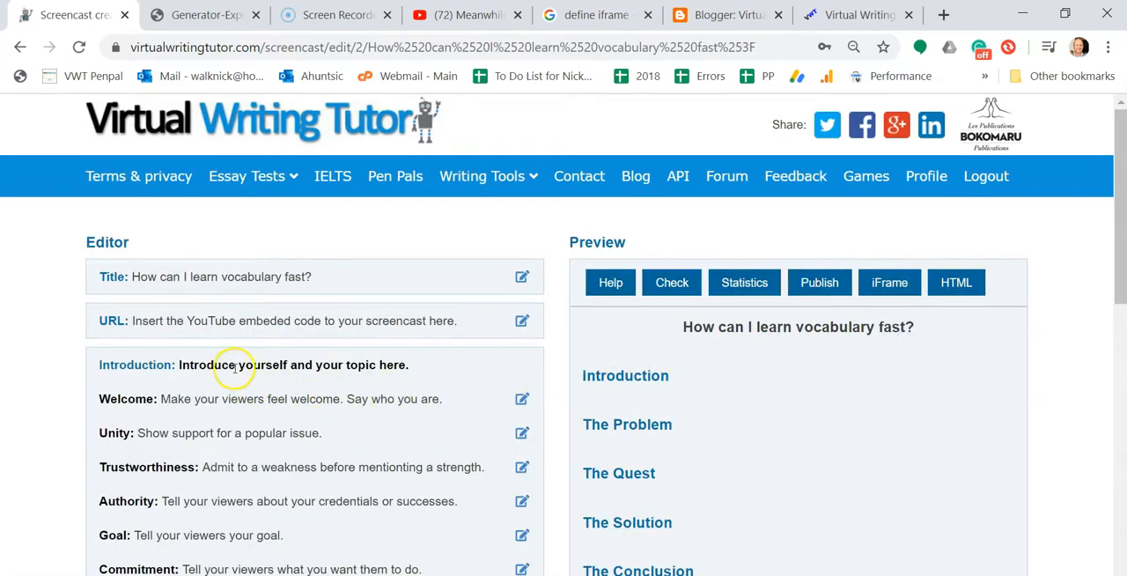
Step: Enter 'Hi my name its Nick' as the Welcome line, with the example greetings shown
left_click(521, 399)
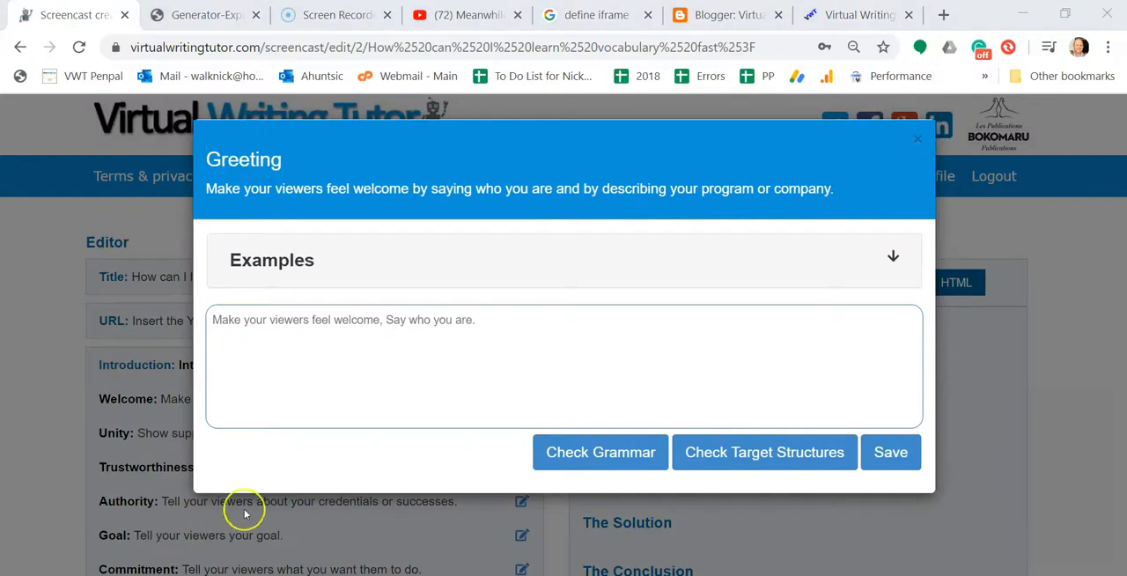
left_click(455, 260)
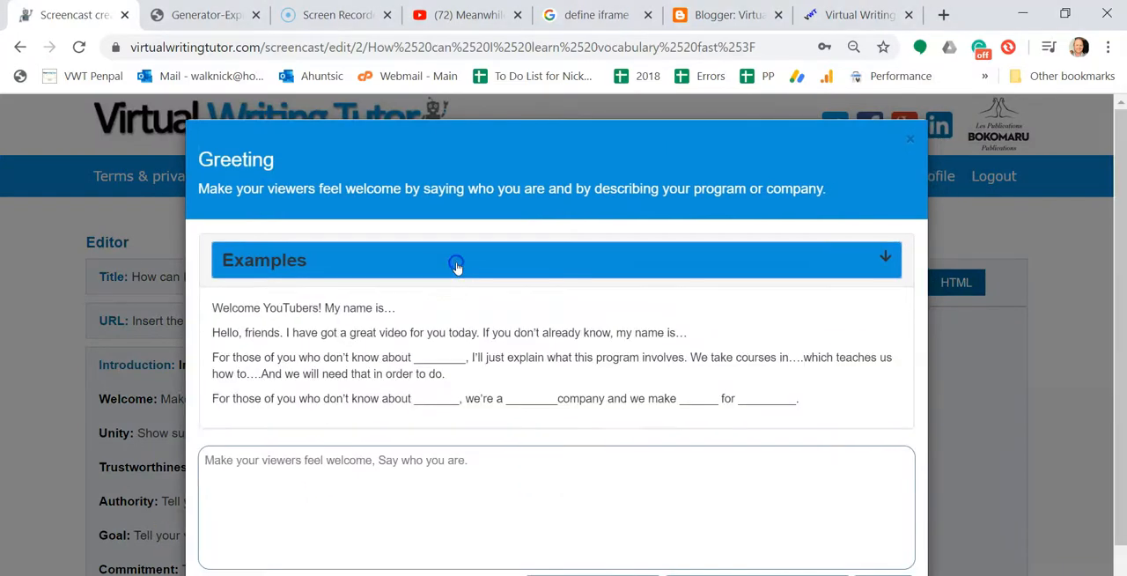
left_click(456, 260)
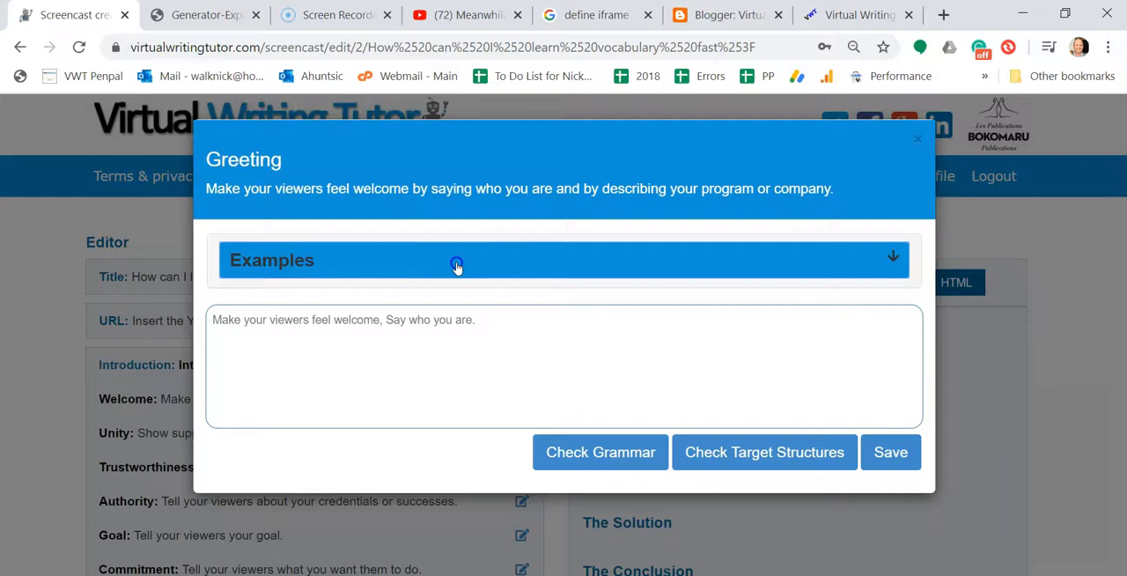
left_click(456, 259)
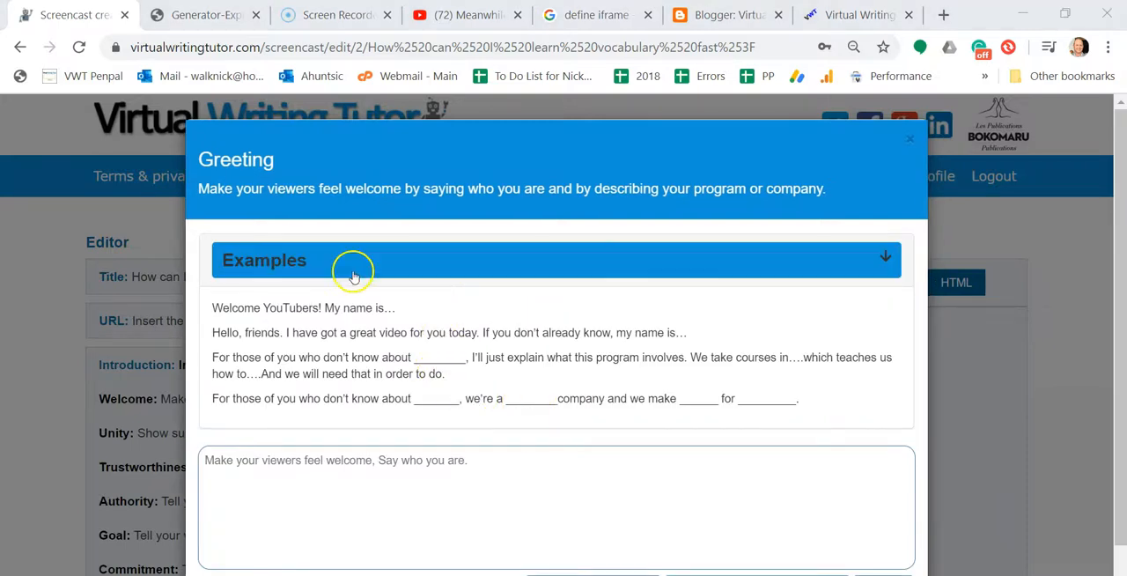
type("Hi my name its Nick")
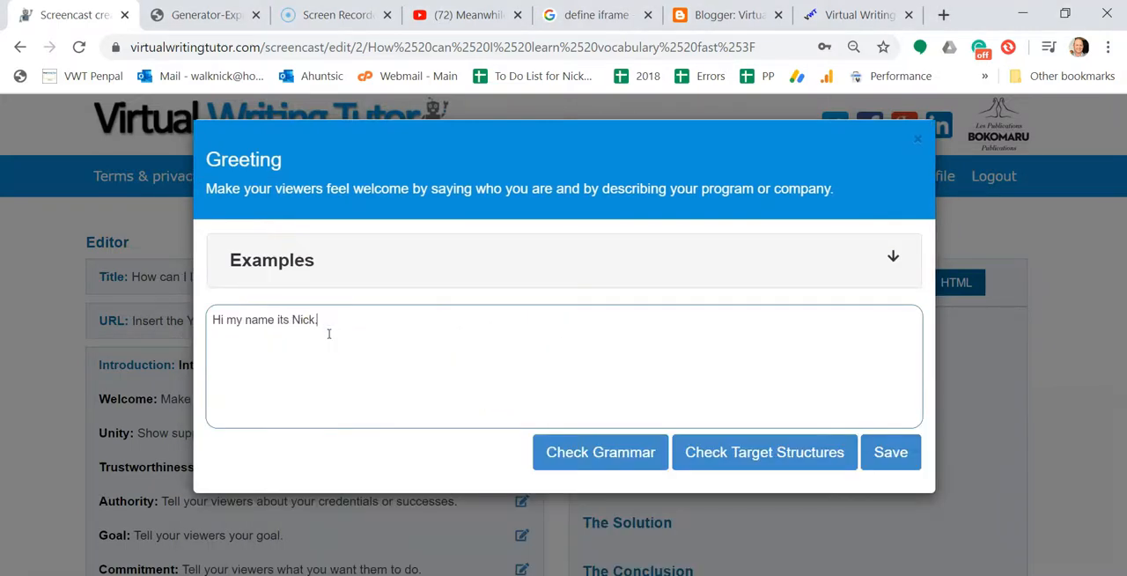
Step: Check the greeting's grammar and target structures, then save it
left_click(600, 452)
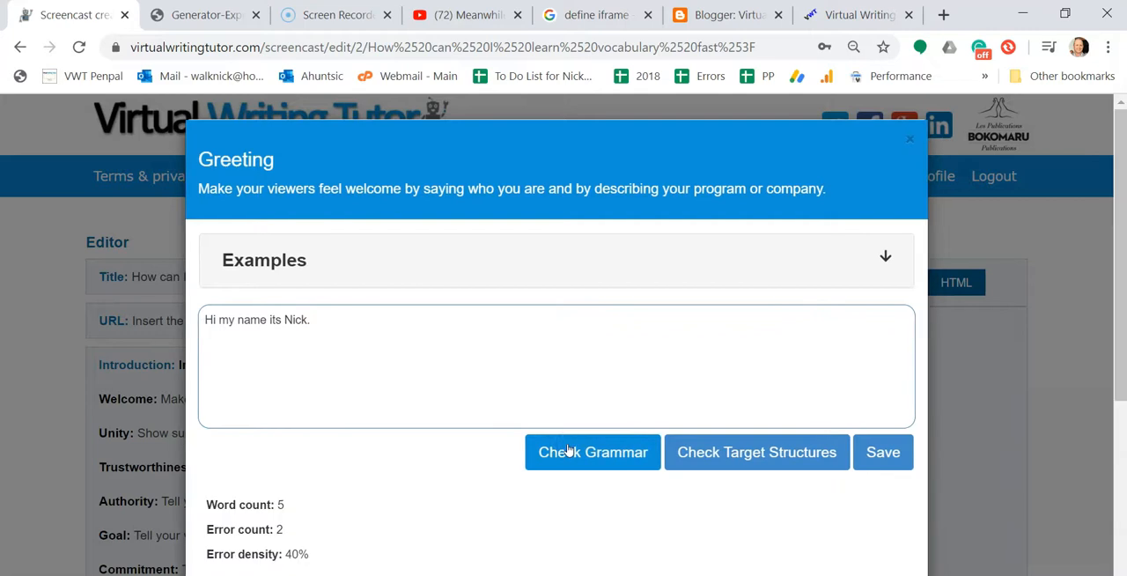
left_click(593, 452)
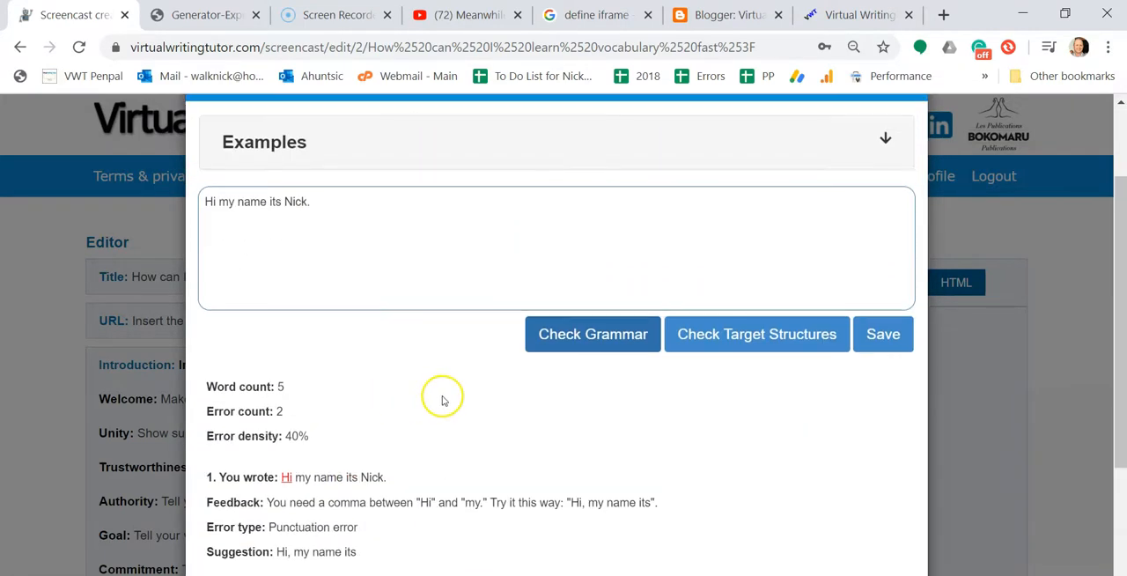
left_click(756, 333)
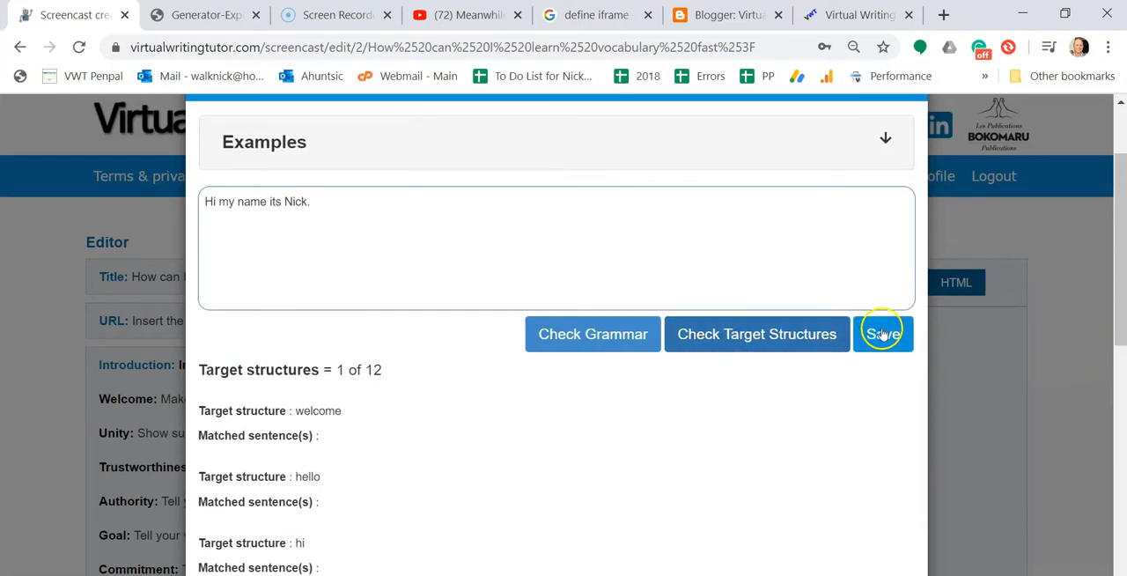
left_click(883, 333)
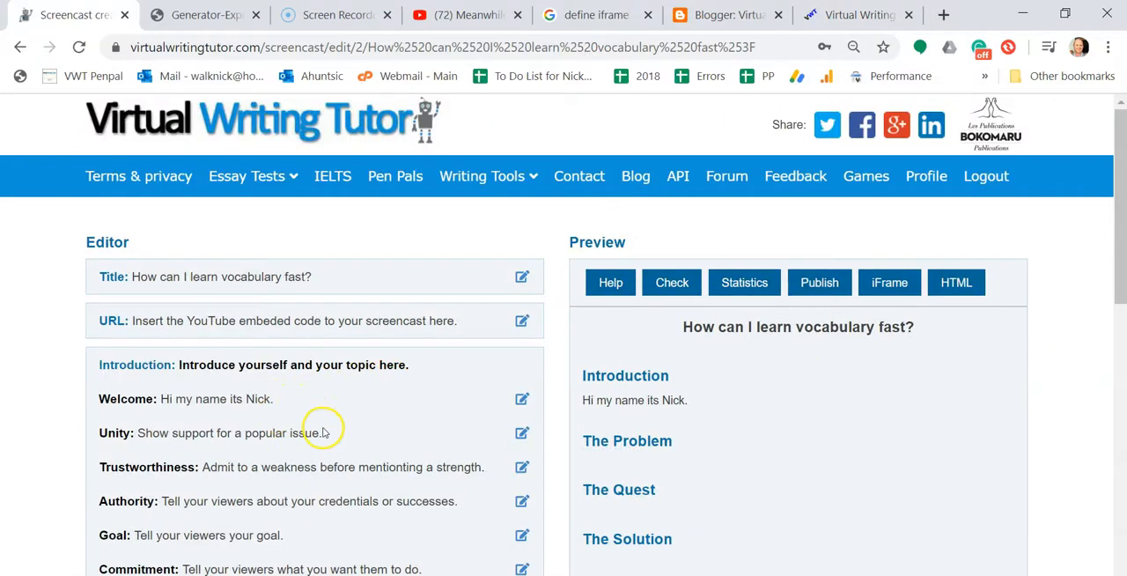
Step: Play the Introduction audio clip in the preview
scroll("down", 3)
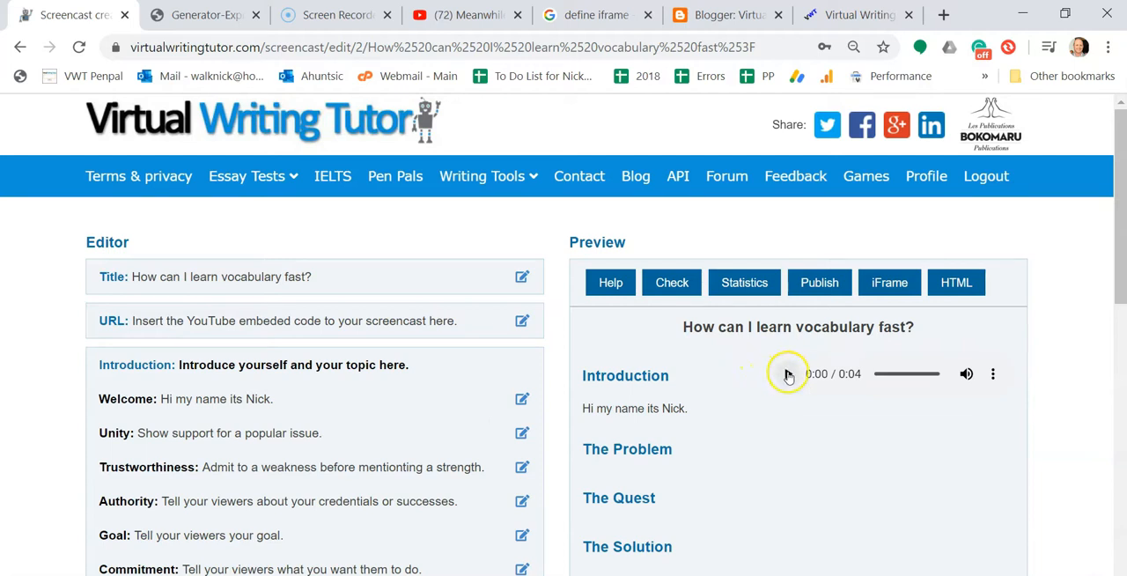
left_click(788, 373)
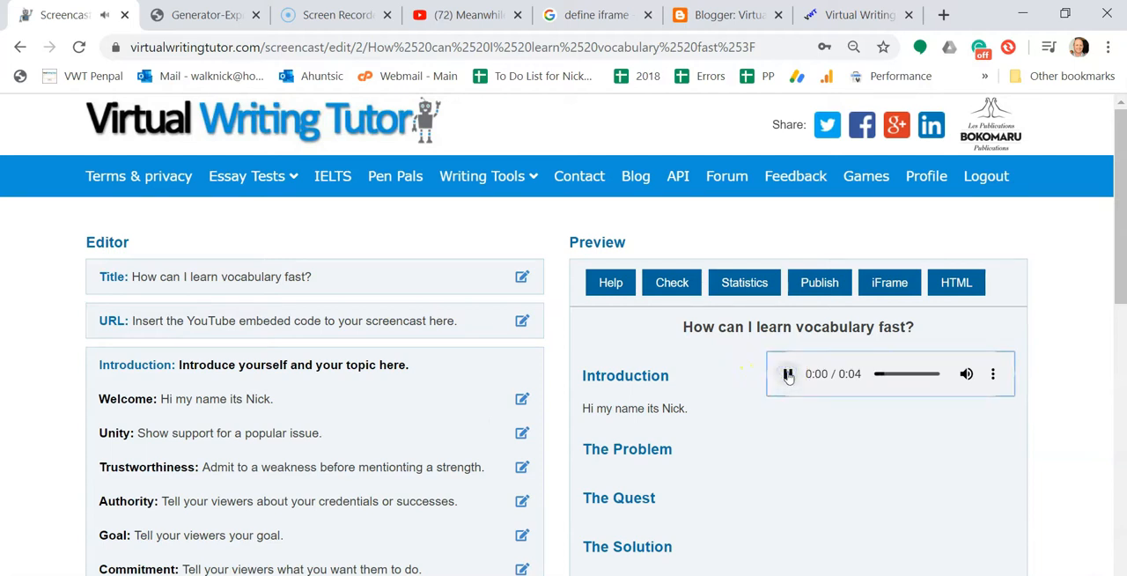
left_click(787, 373)
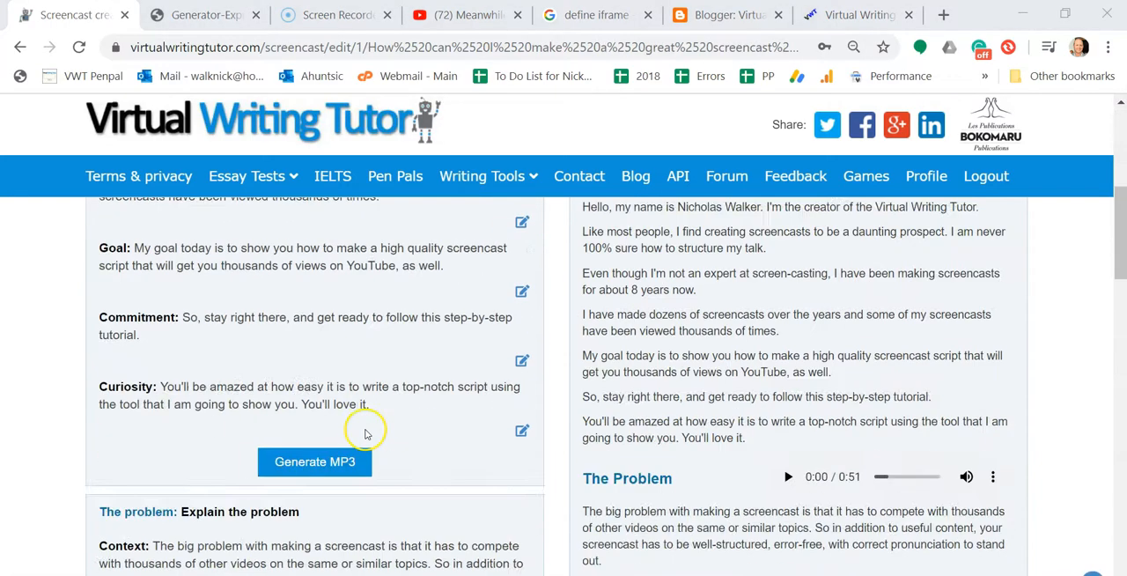
Step: Check the script for errors, then review statistics: 808 words, 8 errors, 1% density
scroll("down", 3)
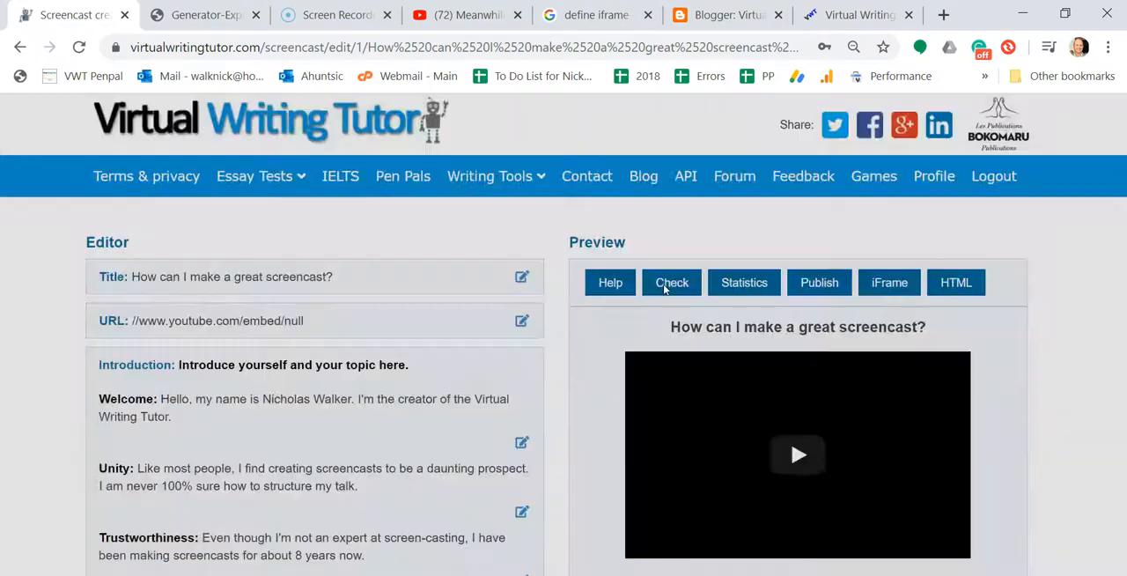
left_click(671, 282)
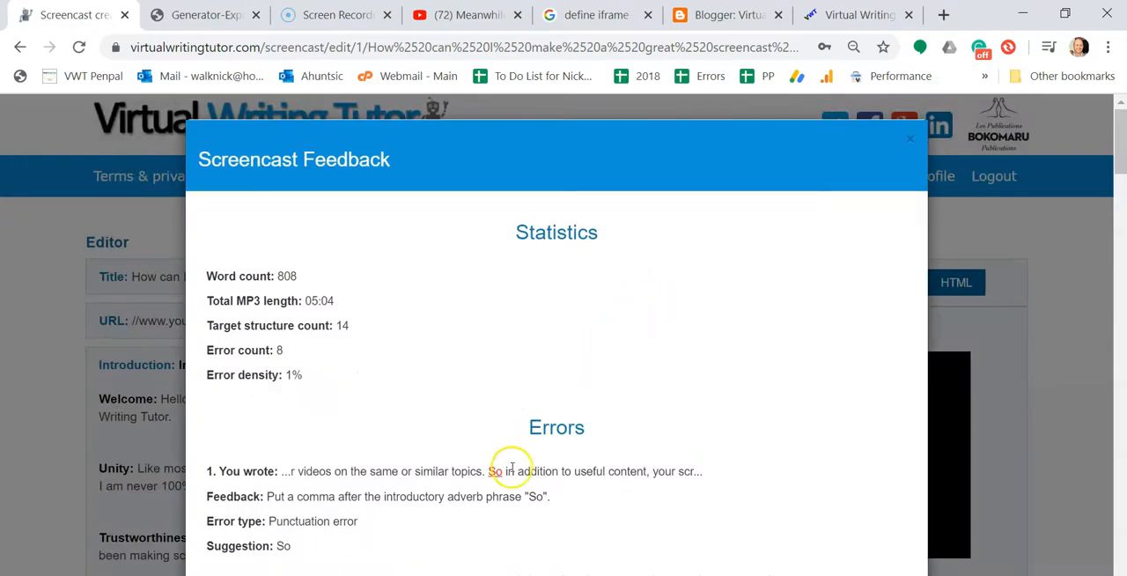
left_click(909, 139)
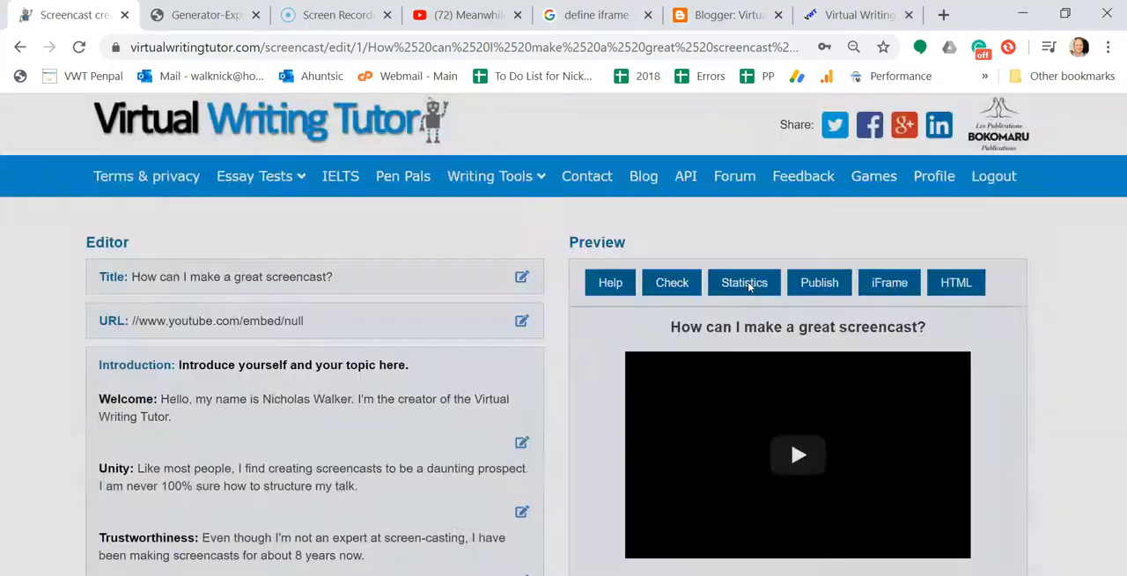
left_click(743, 283)
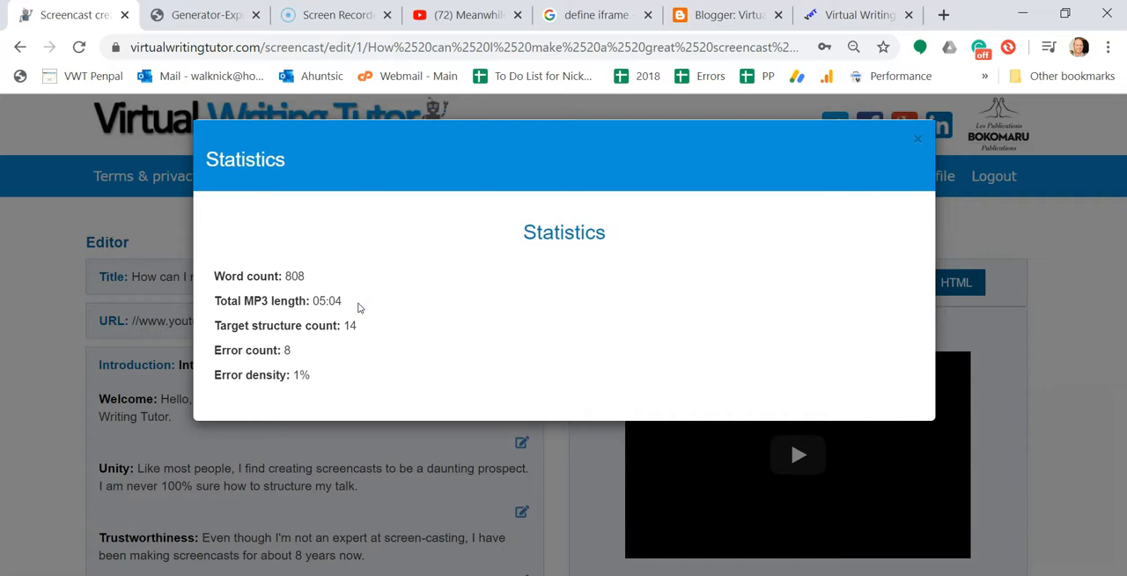
left_click(917, 138)
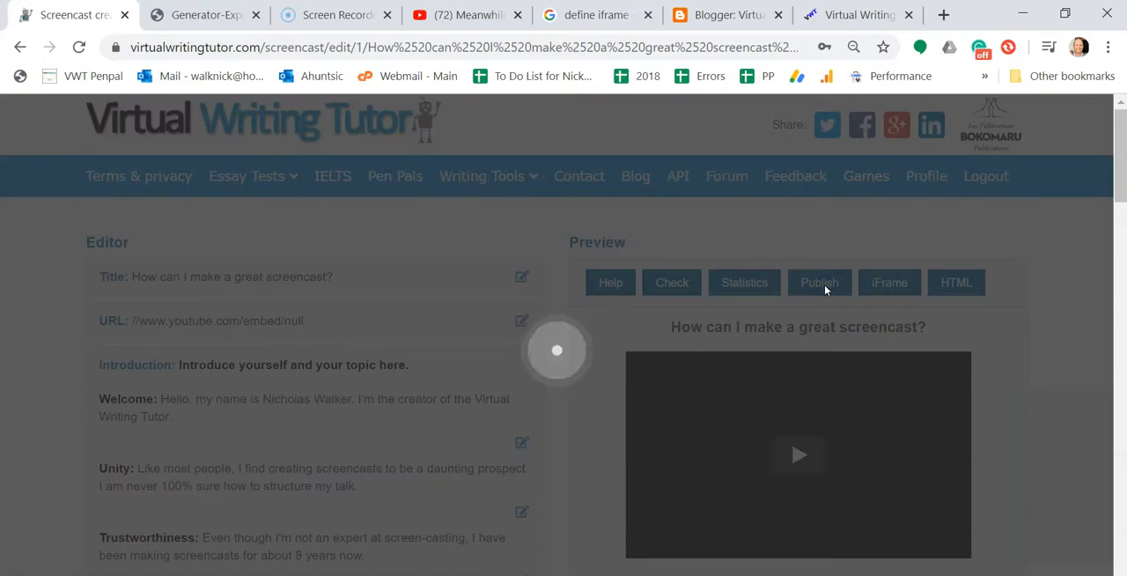
Step: Publish the script, browse the published page in a new tab, and copy the iFrame code
left_click(819, 282)
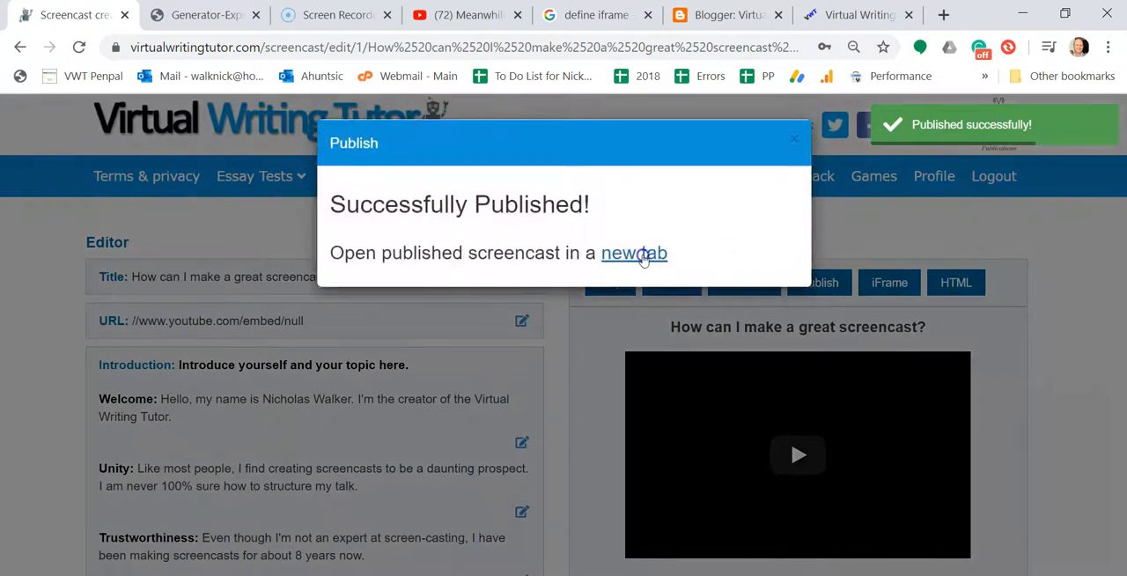
left_click(633, 253)
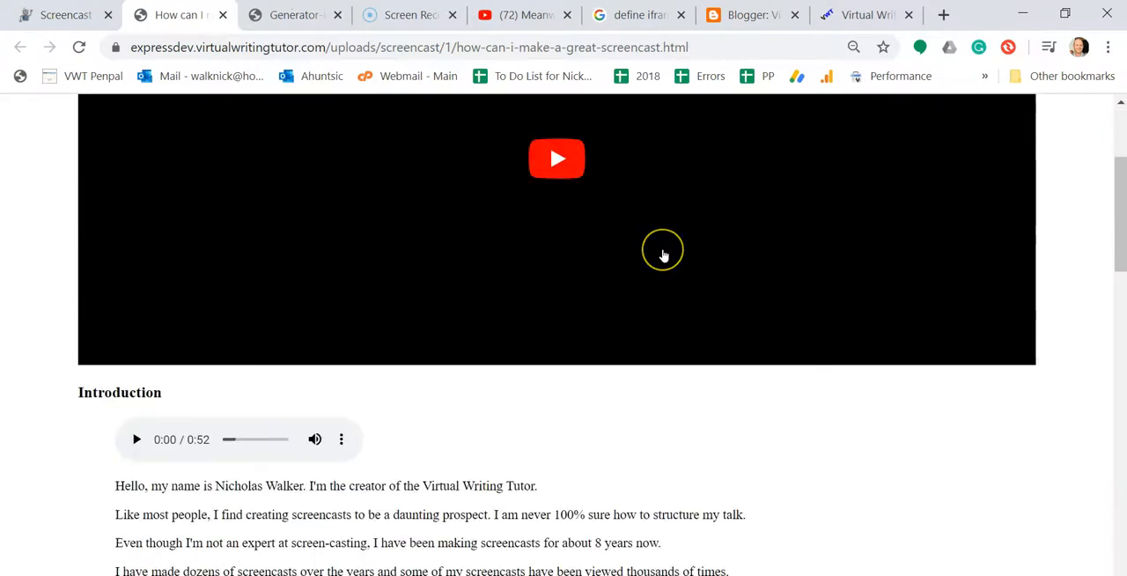
scroll("down", 3)
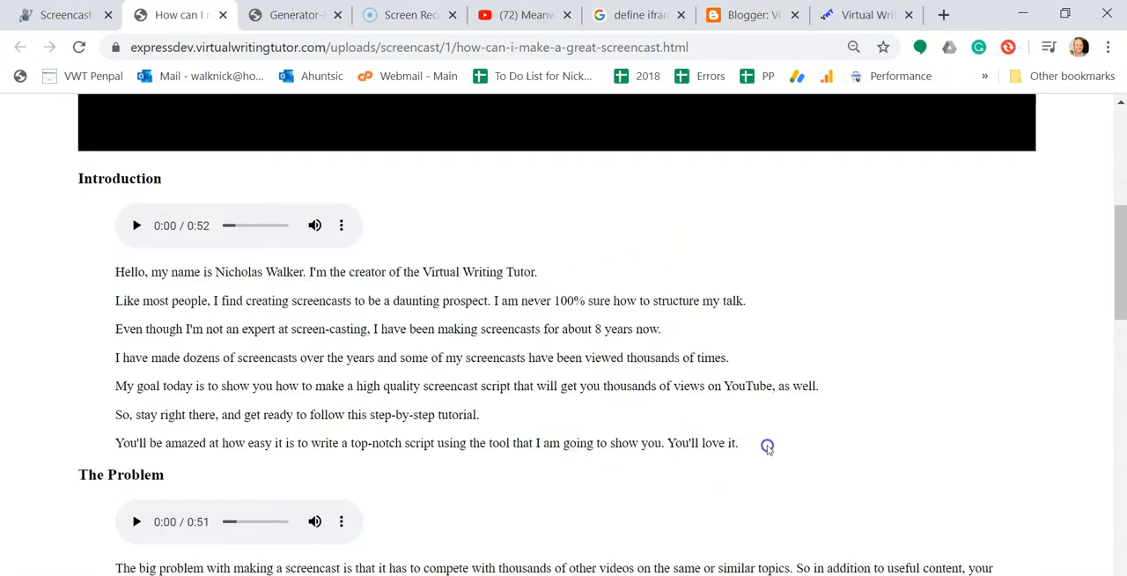
scroll("down", 3)
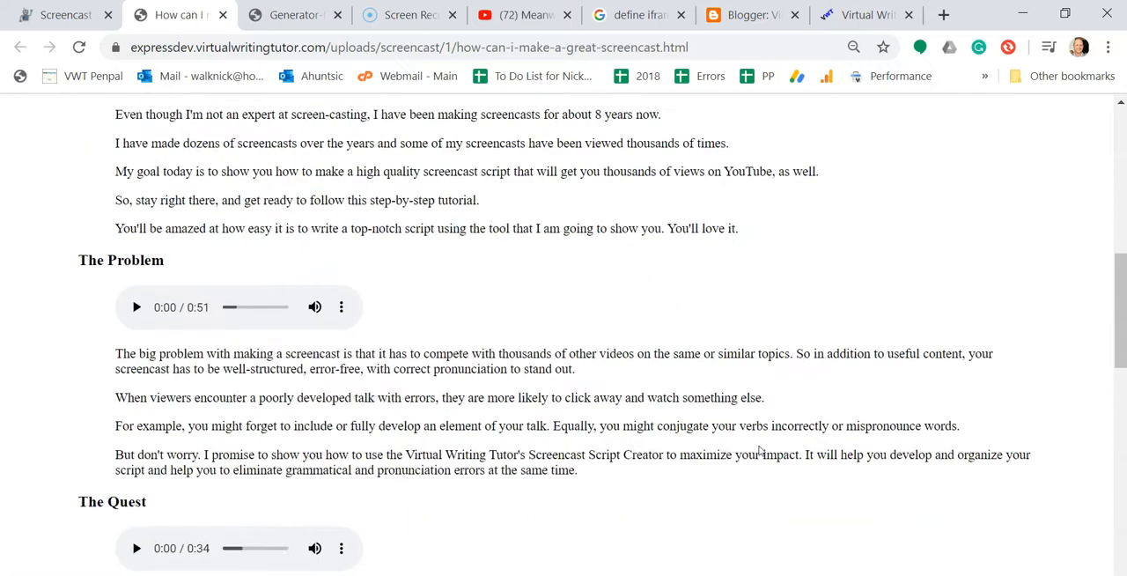
scroll("down", 3)
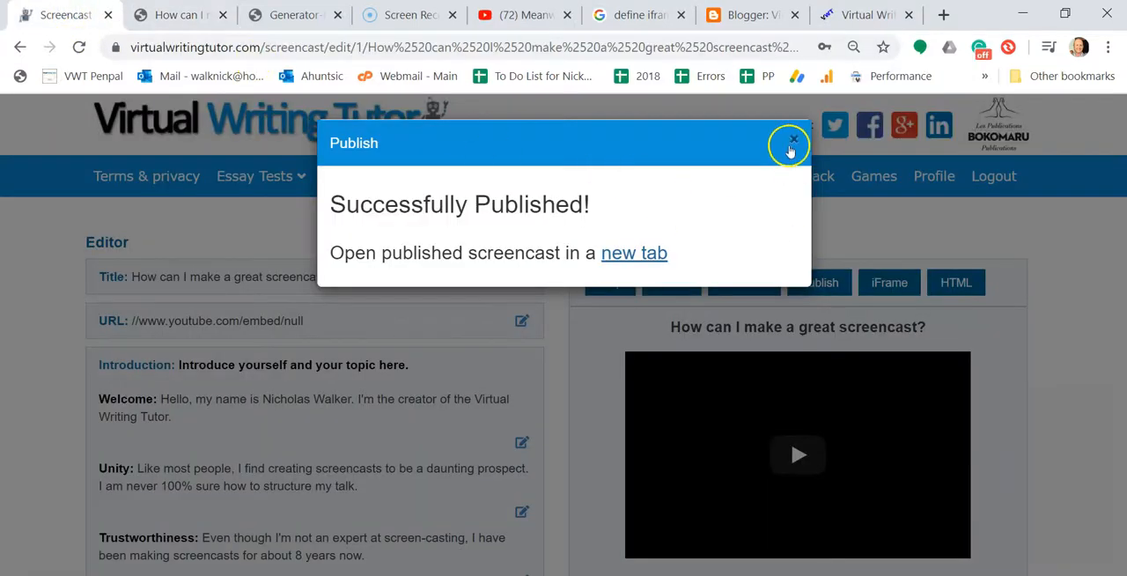
left_click(791, 139)
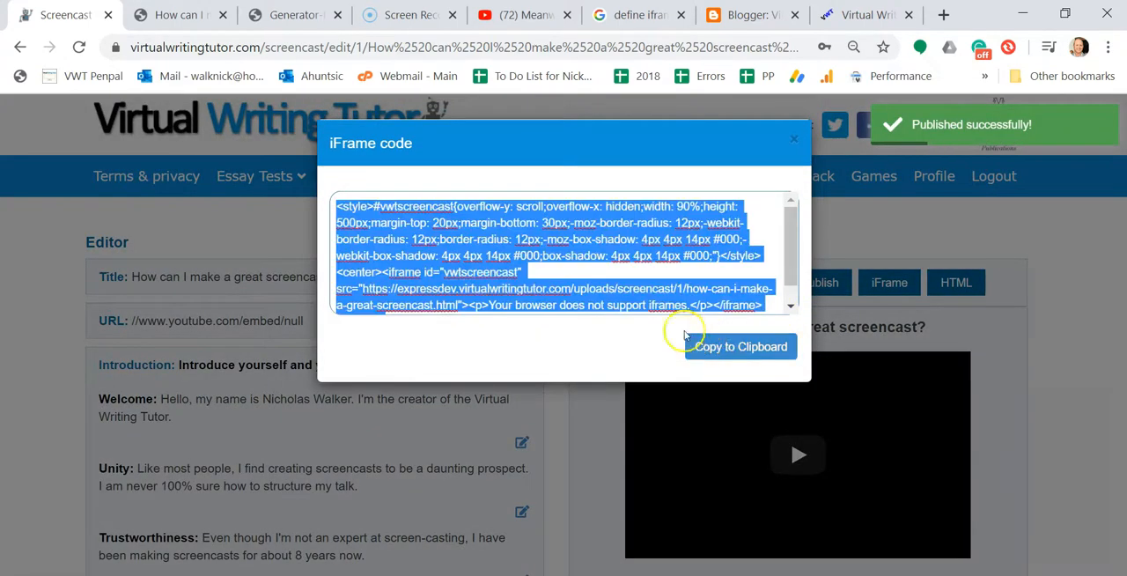
left_click(638, 15)
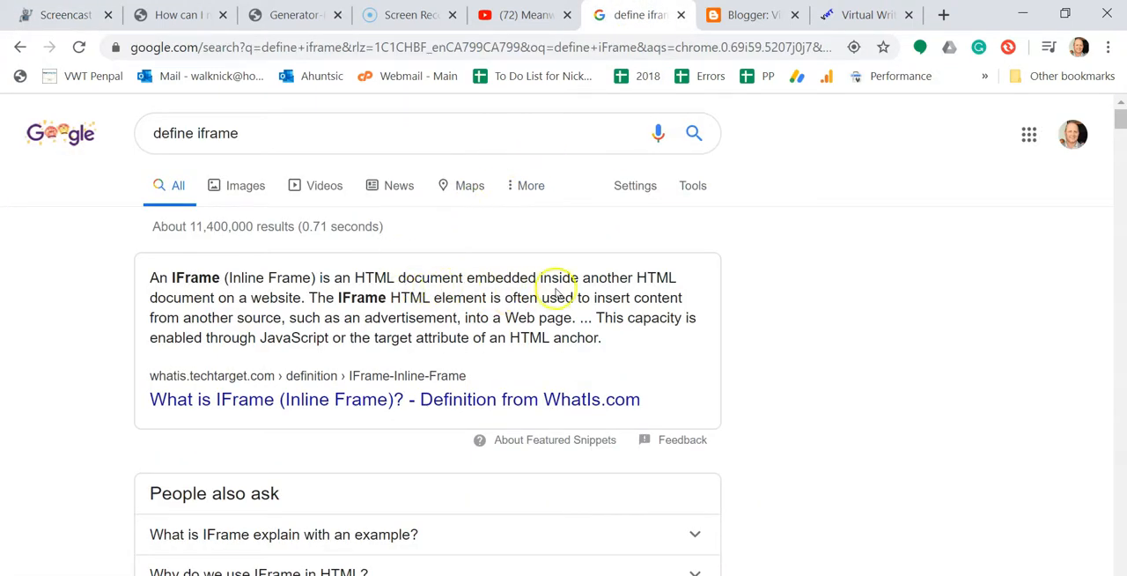
mouse_move(726, 70)
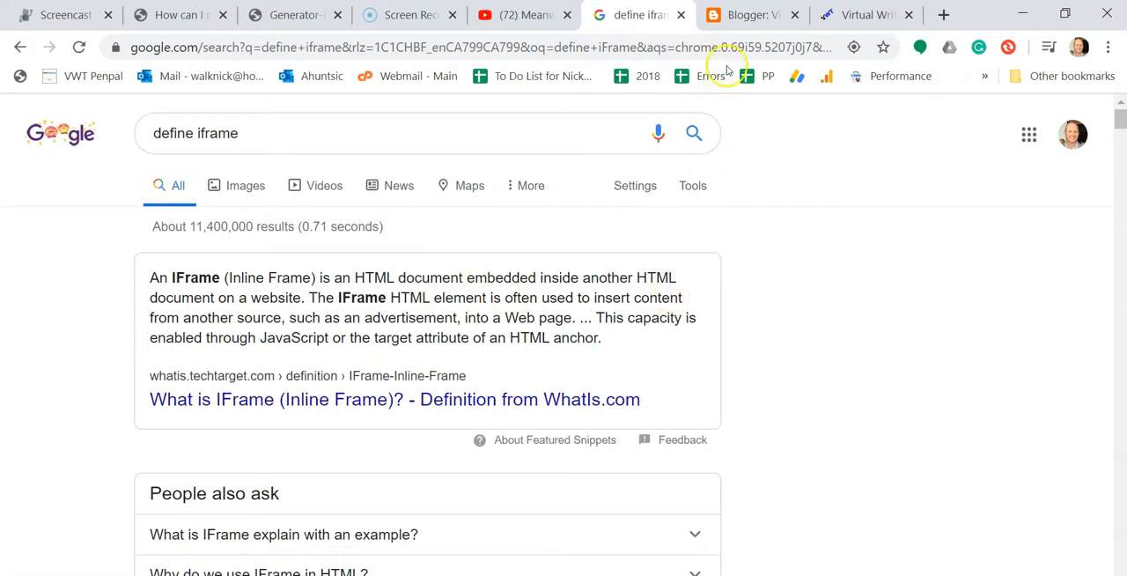
Step: Publish a new Blogger post titled 'iFrame' holding the screencast's iFrame embed code
left_click(744, 15)
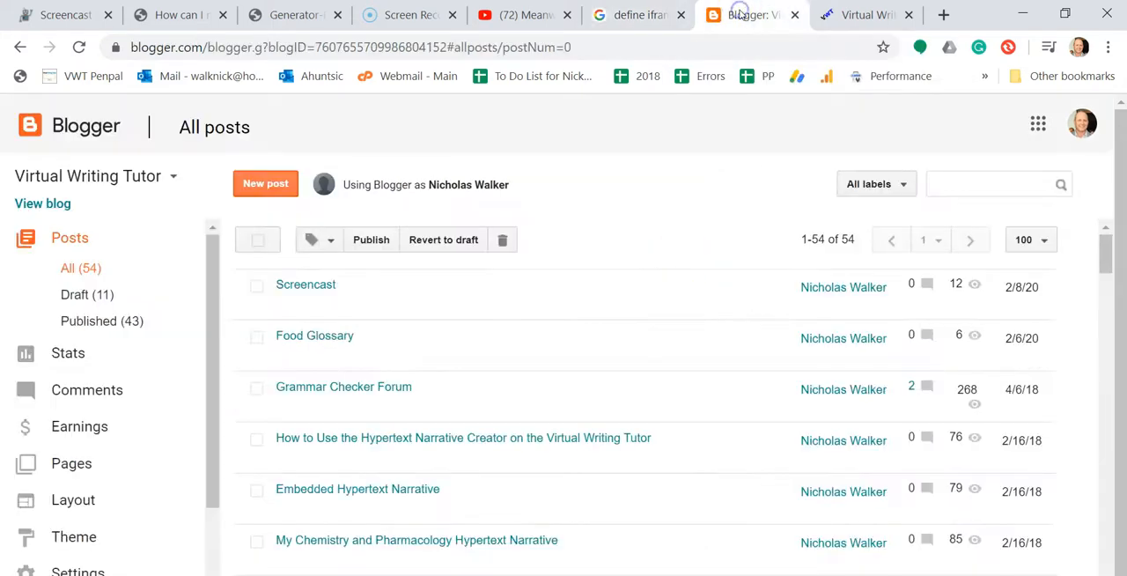
mouse_move(212, 192)
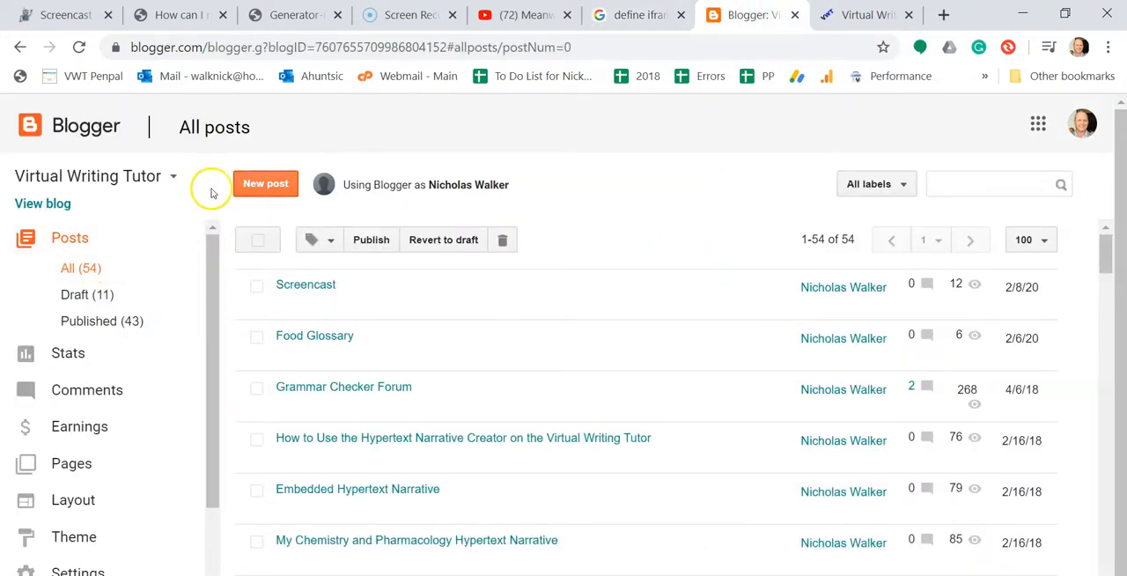
left_click(265, 183)
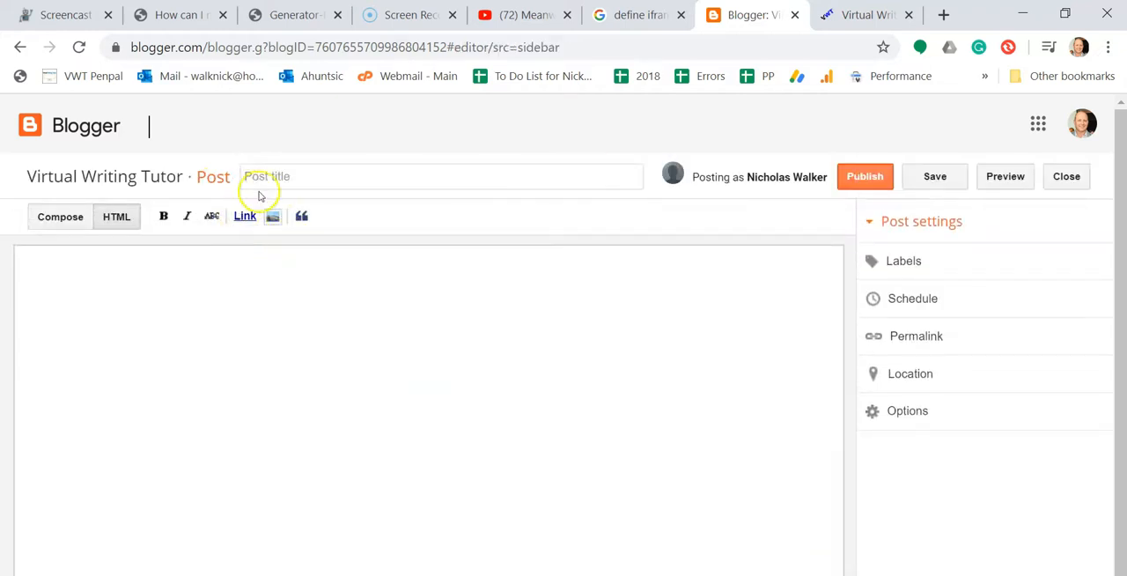
type("iFrame")
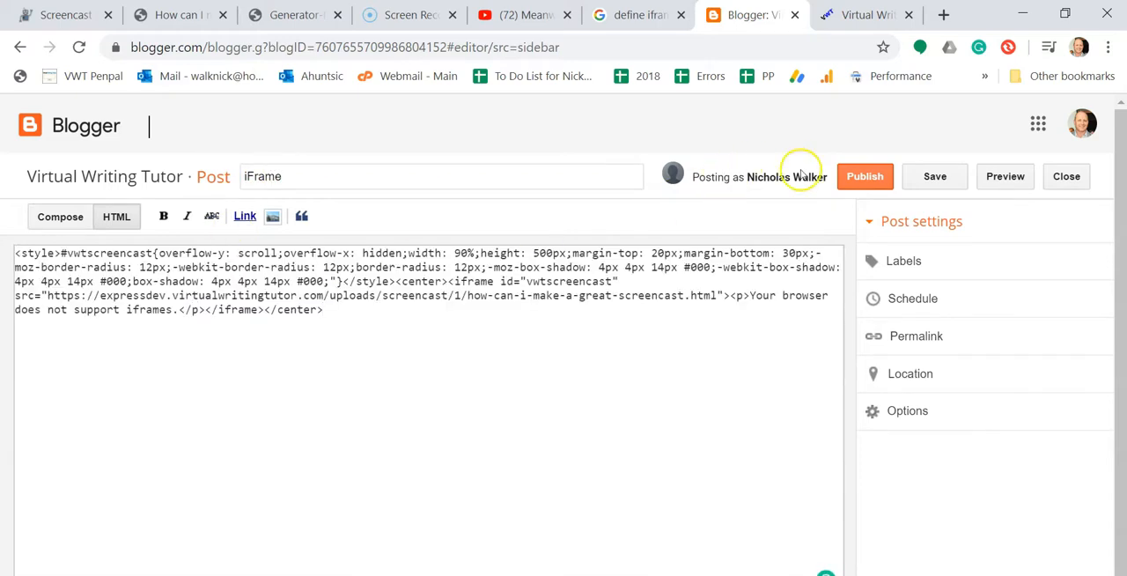
left_click(1065, 176)
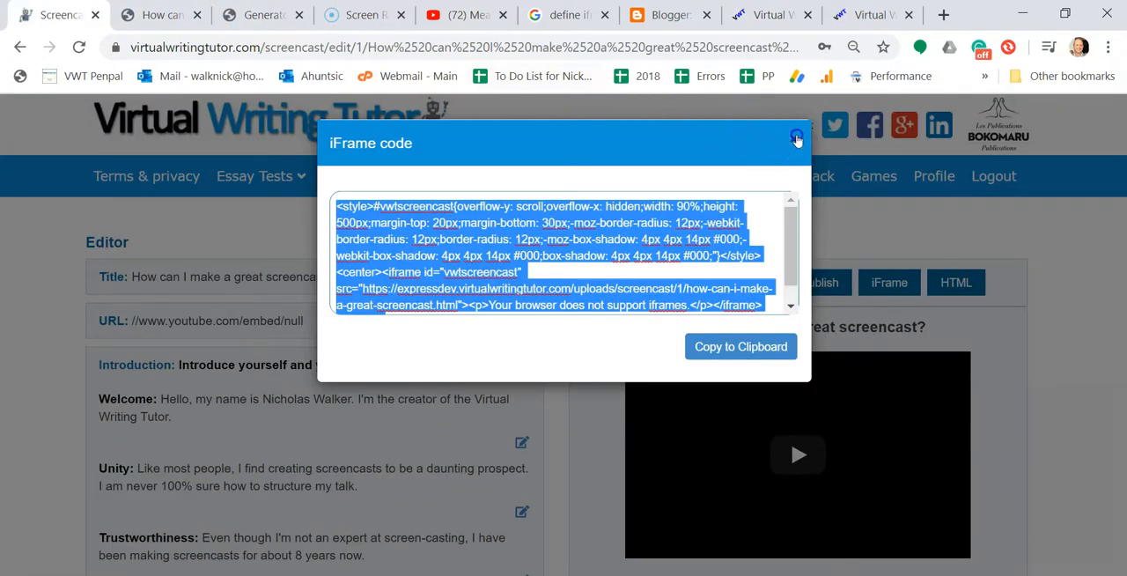
Step: Copy the screencast's HTML code to the clipboard and return to Blogger's post list
left_click(795, 138)
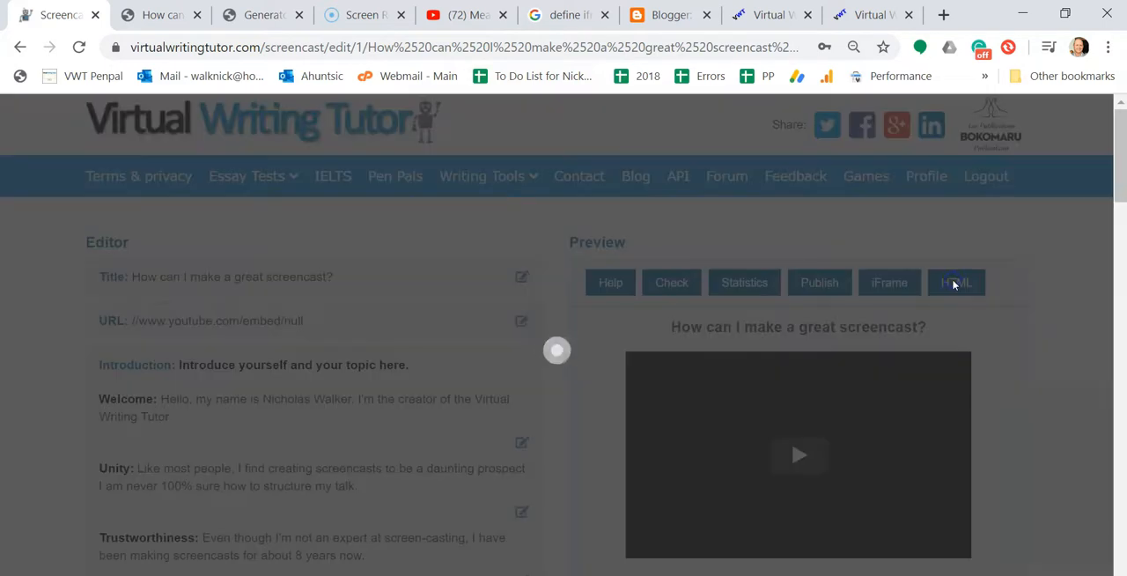
mouse_move(887, 282)
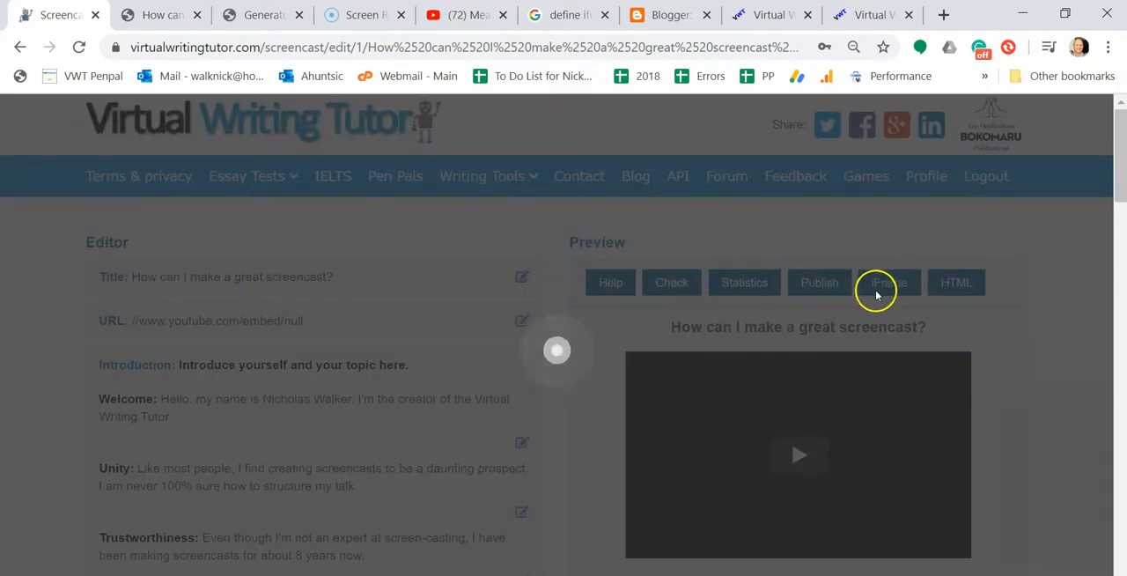
left_click(955, 281)
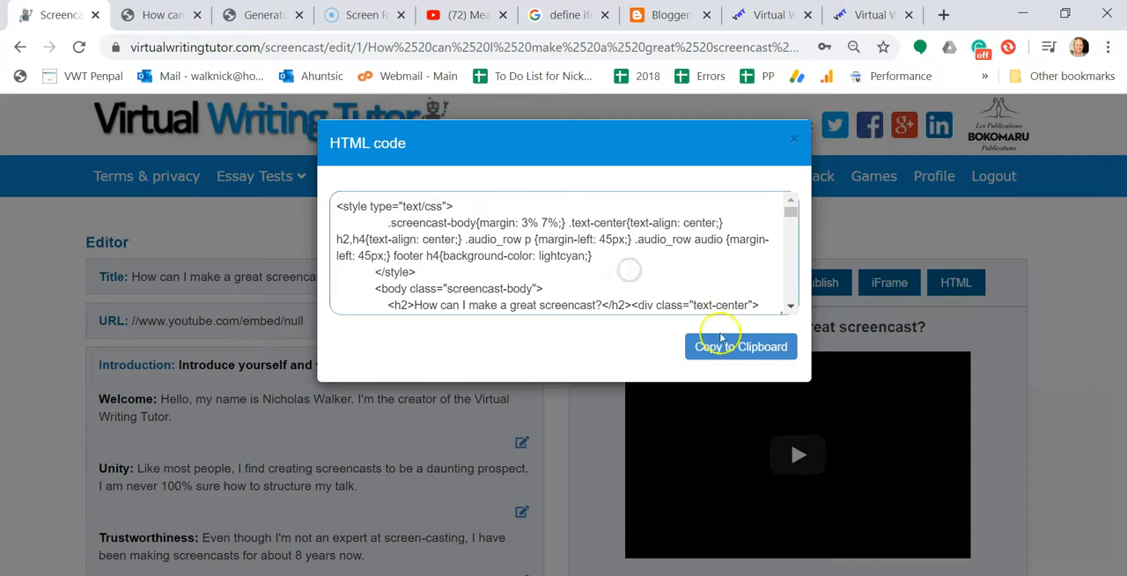
left_click(740, 346)
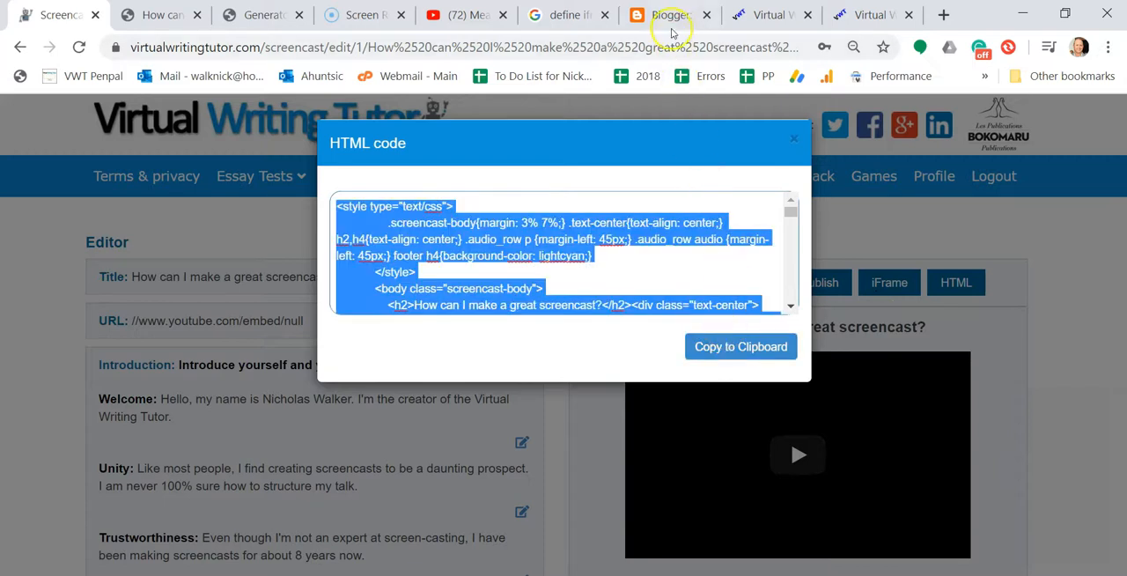
left_click(669, 15)
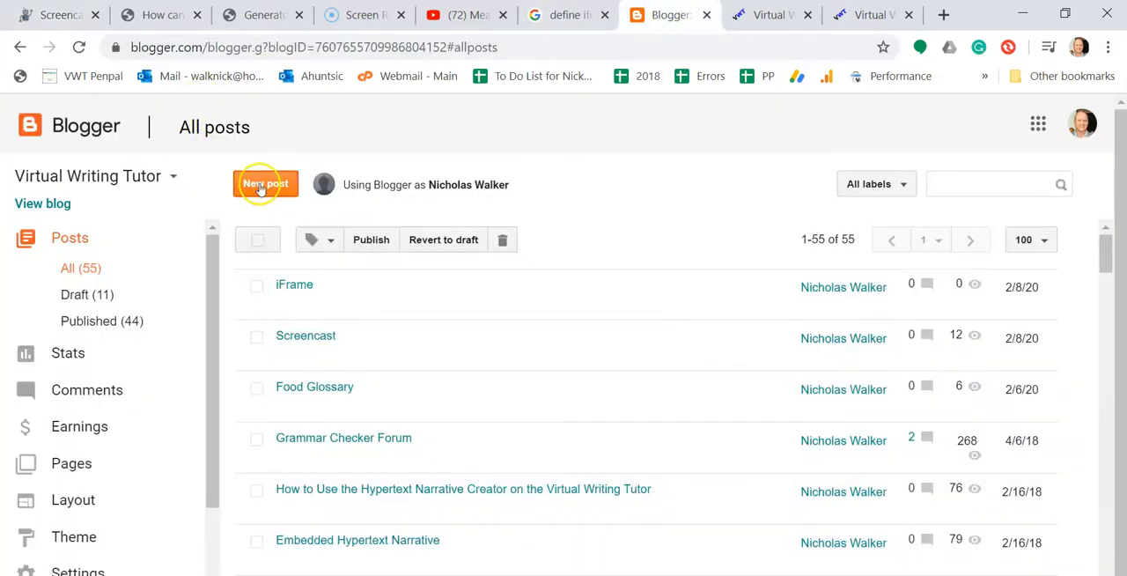
Step: Create a post titled 'Screencast' with the copied HTML inserted into its body
left_click(265, 183)
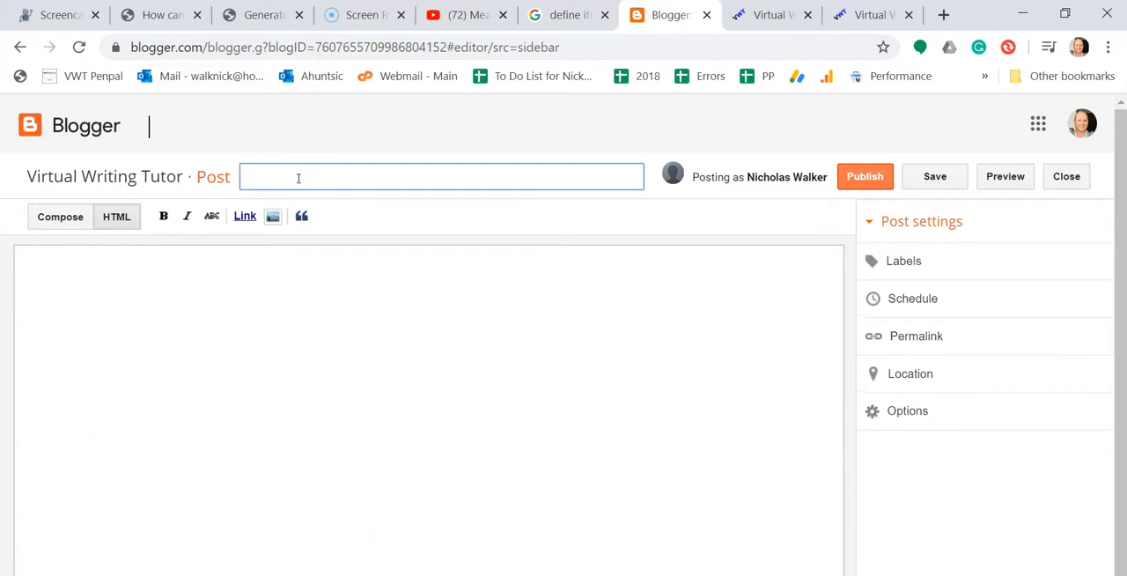
type("Screencast")
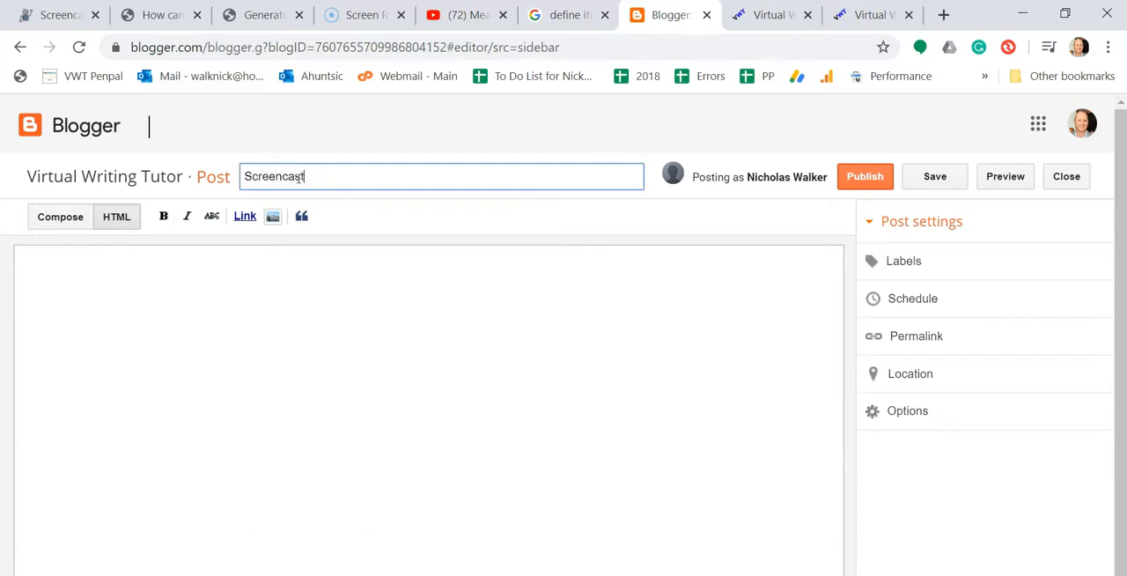
left_click(253, 265)
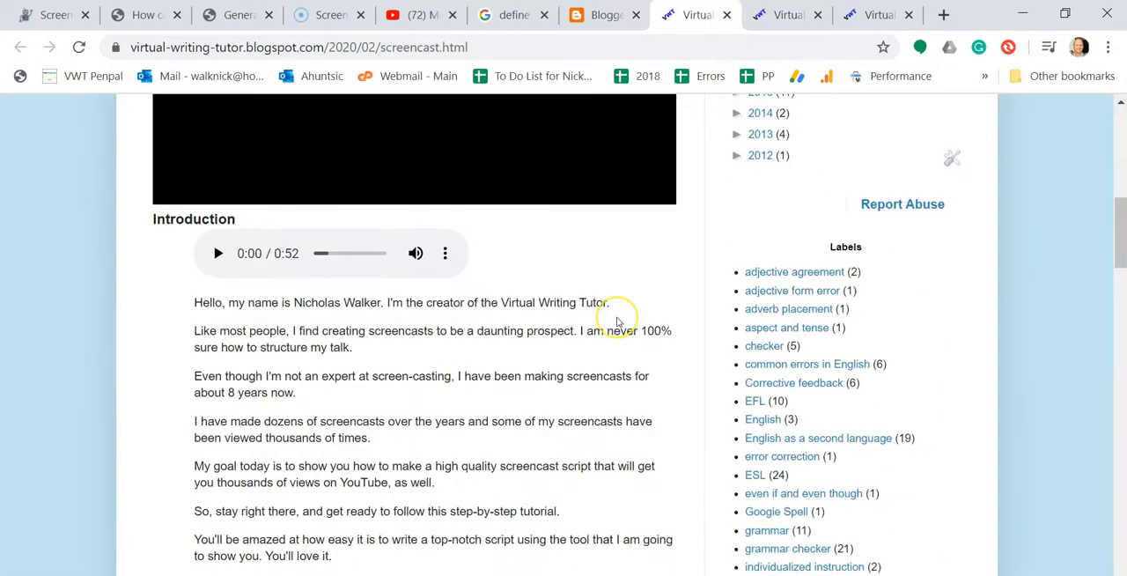
scroll("down", 3)
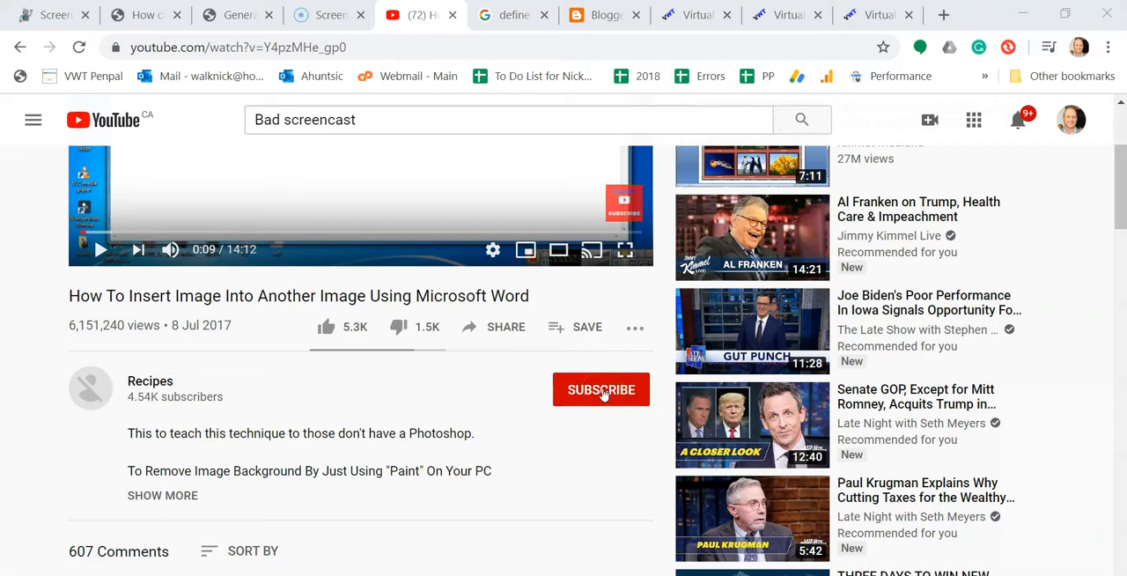
Step: Subscribe to the Recipes channel and open its bell notification options
left_click(602, 389)
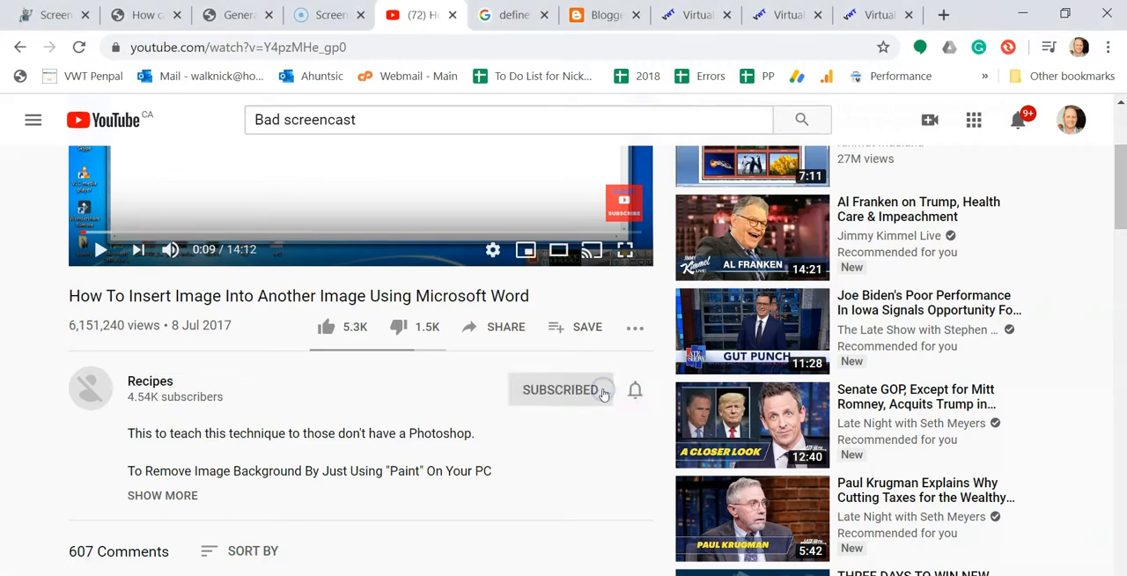
left_click(634, 389)
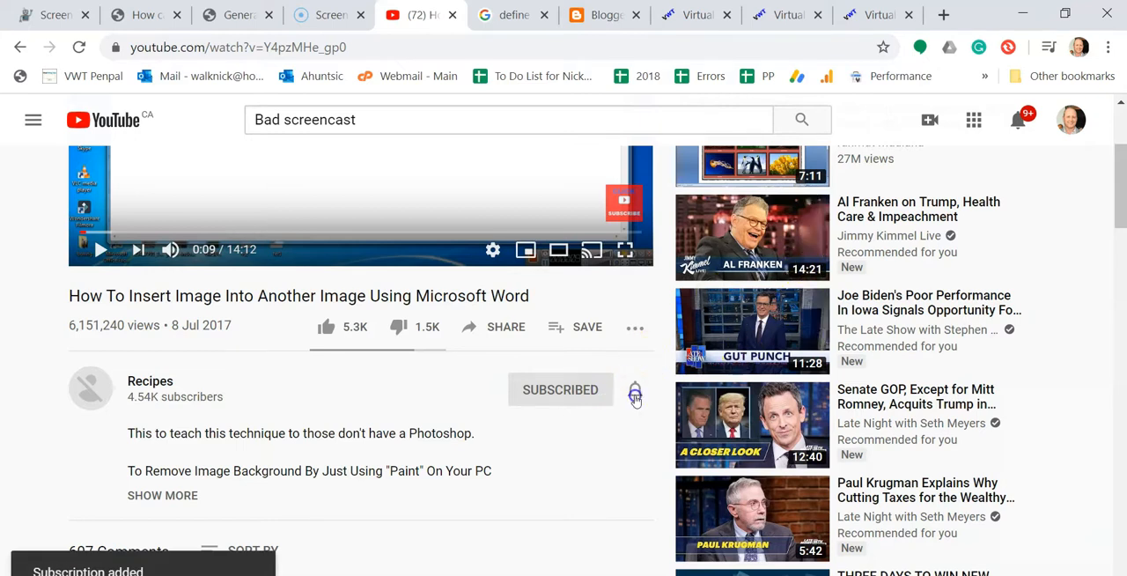
left_click(634, 390)
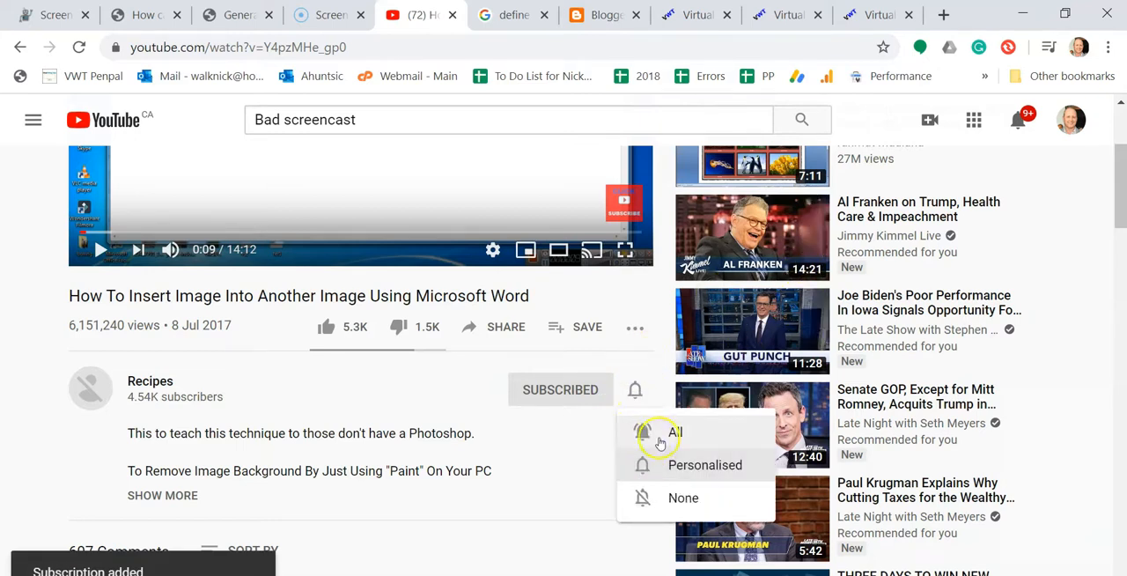